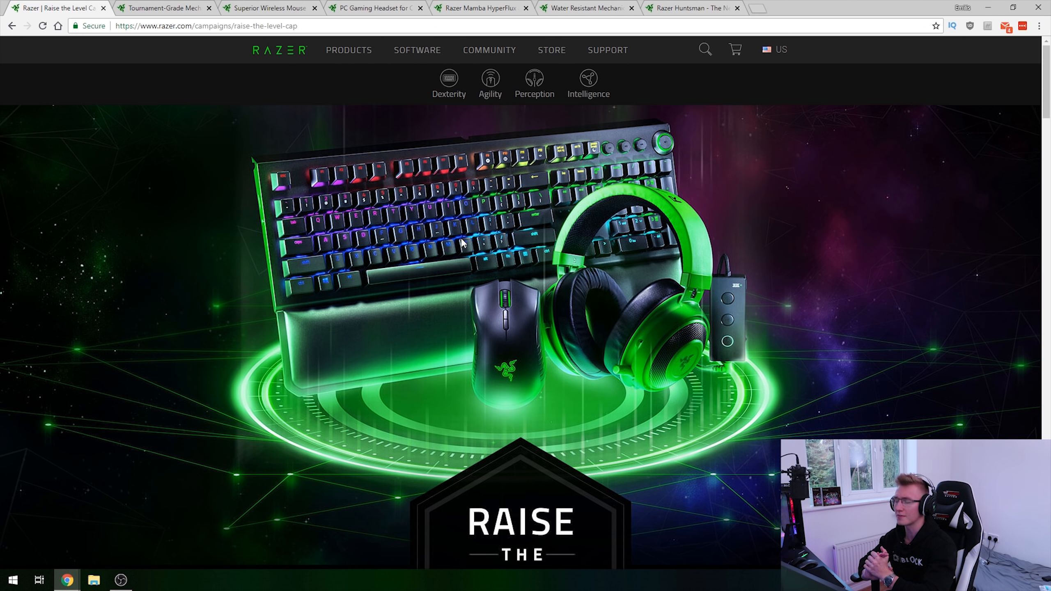
mouse_move(574, 330)
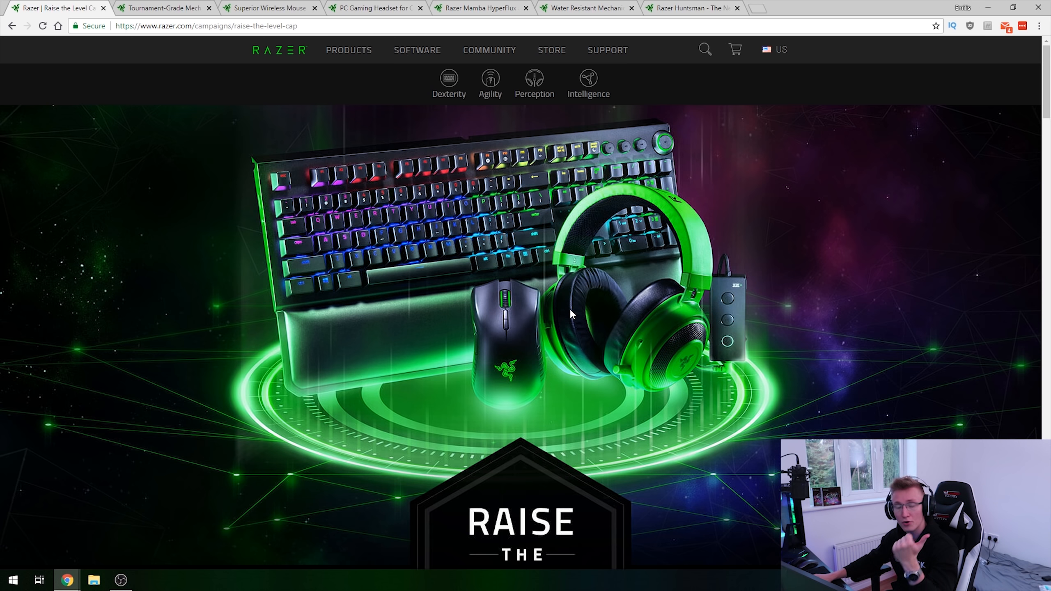
Step: Scroll down the Raise the Level Cap campaign page before moving to the Mamba Wireless tech specs
scroll("down", 3)
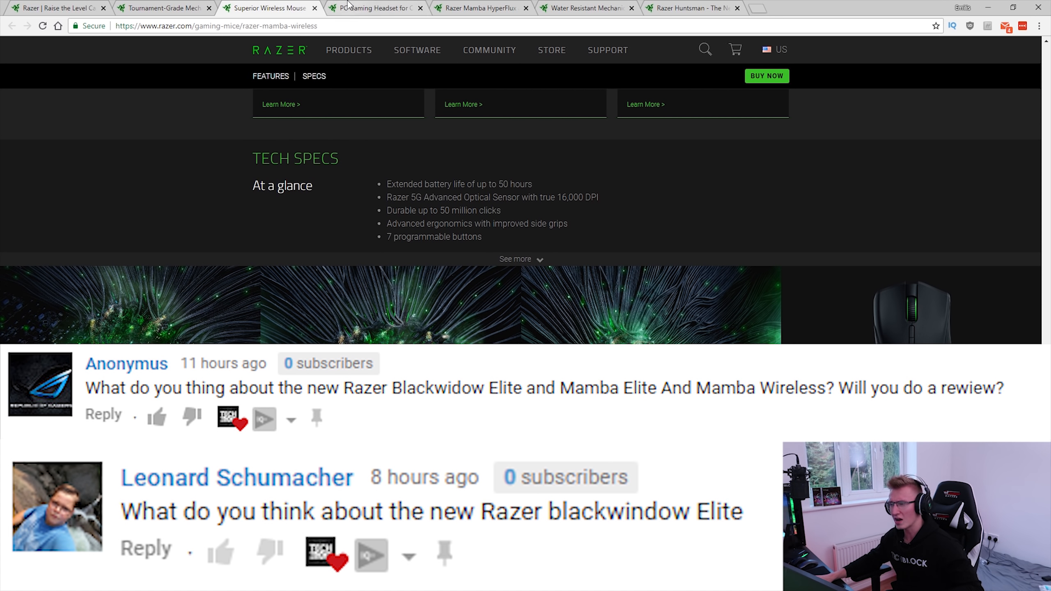
Step: Switch to the BlackWidow Elite keyboard page and scroll to its Hypershift feature section
left_click(380, 8)
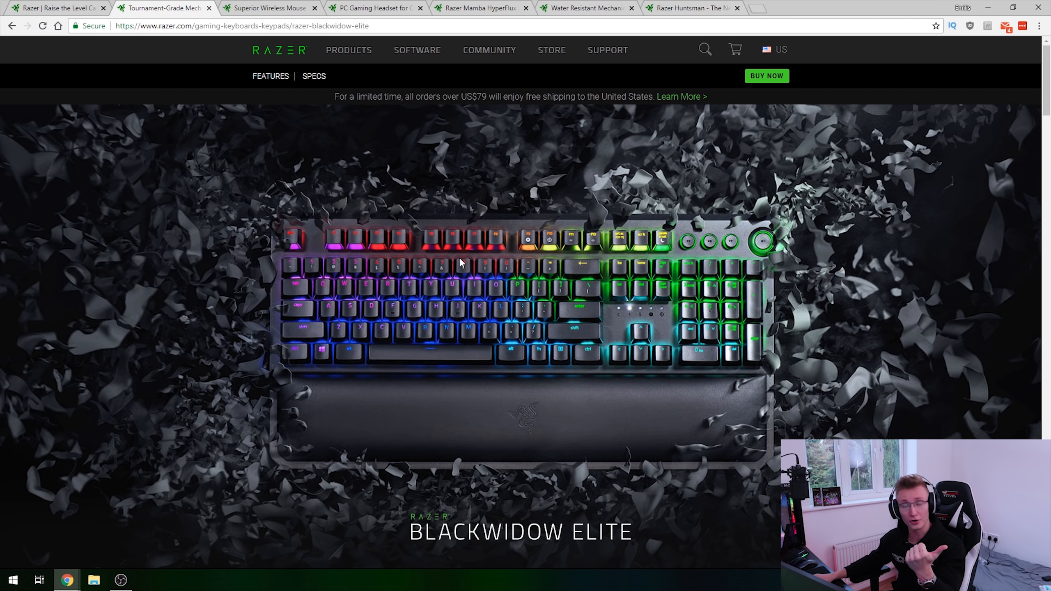
mouse_move(461, 264)
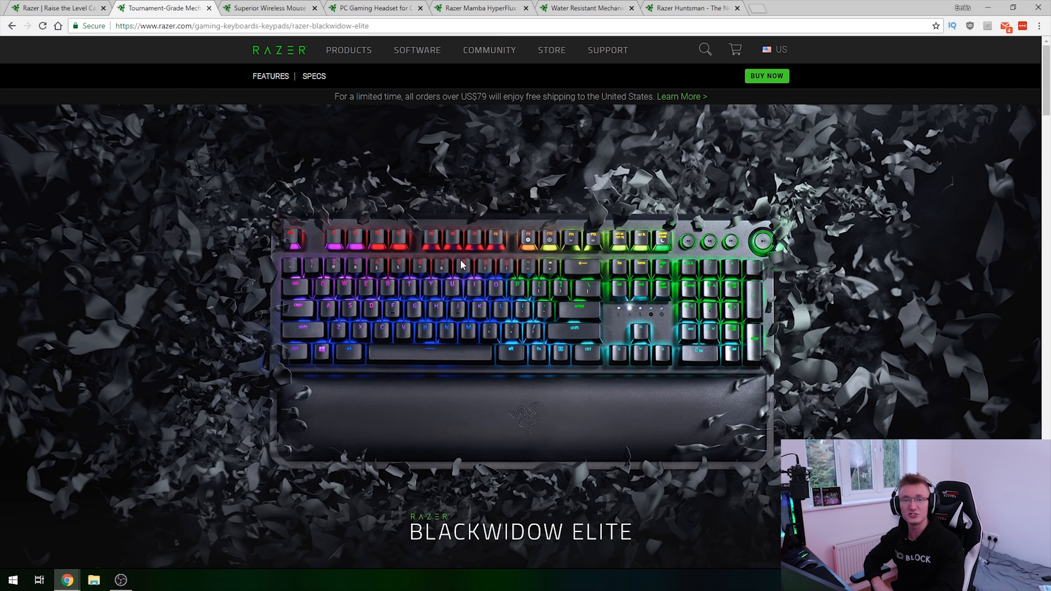
scroll("down", 3)
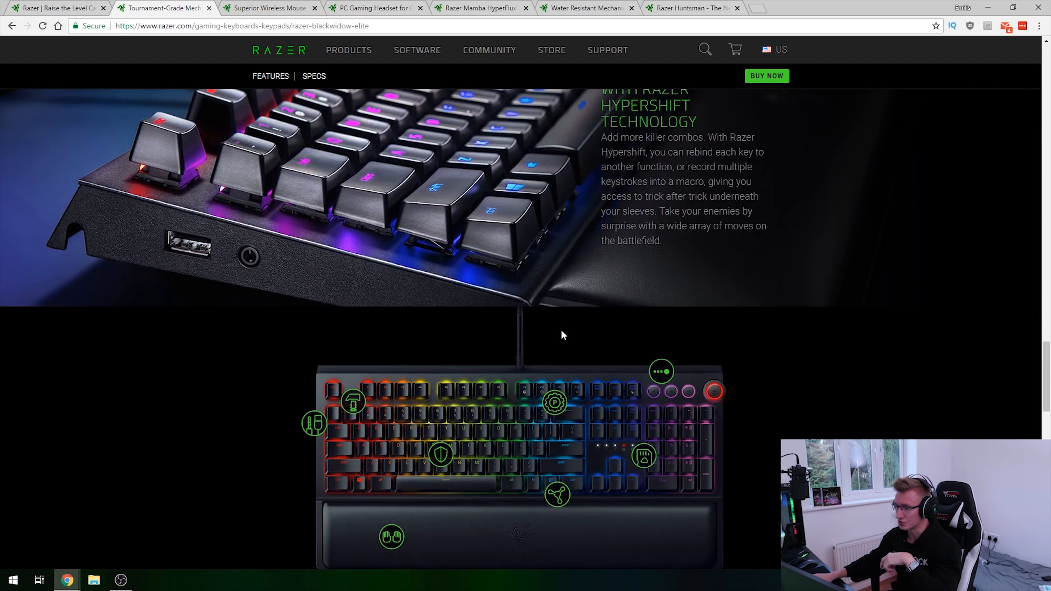
Step: Review the BlackWidow Elite tech specs, then bring up its Buy Now panel at US$169.99
scroll("down", 3)
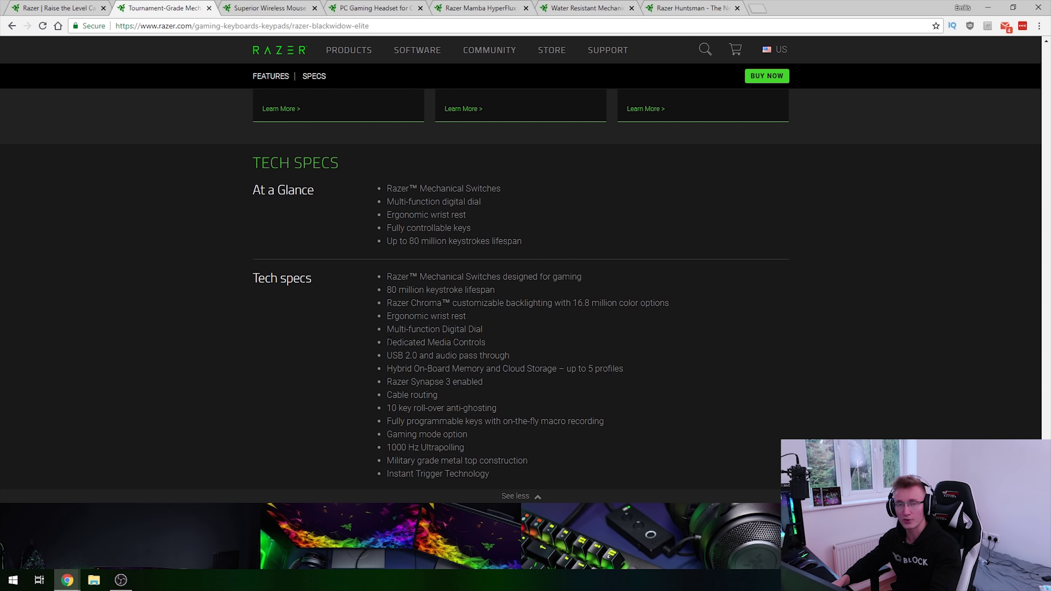
mouse_move(586, 447)
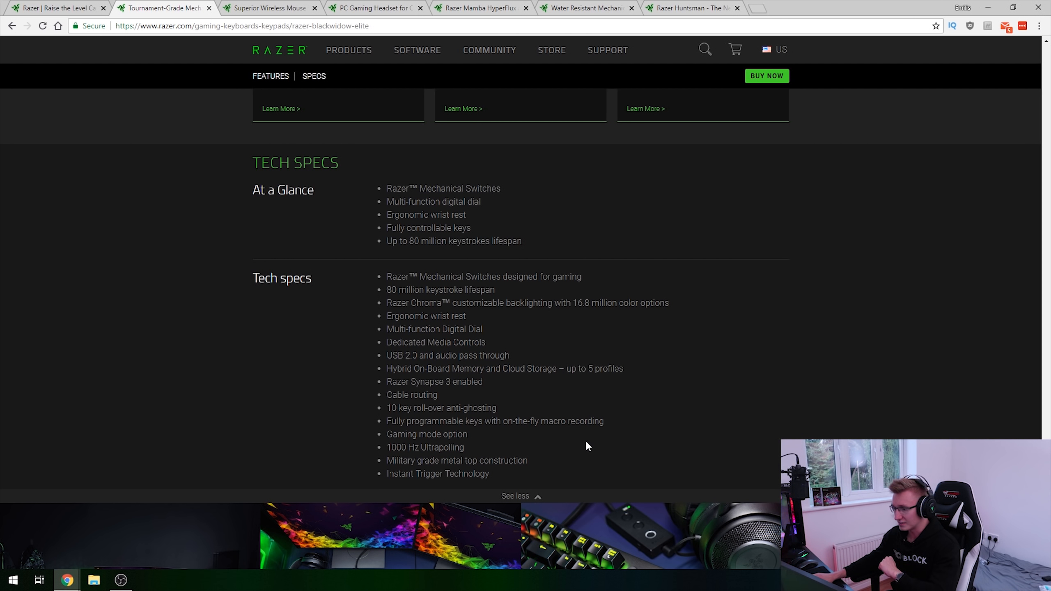
mouse_move(498, 487)
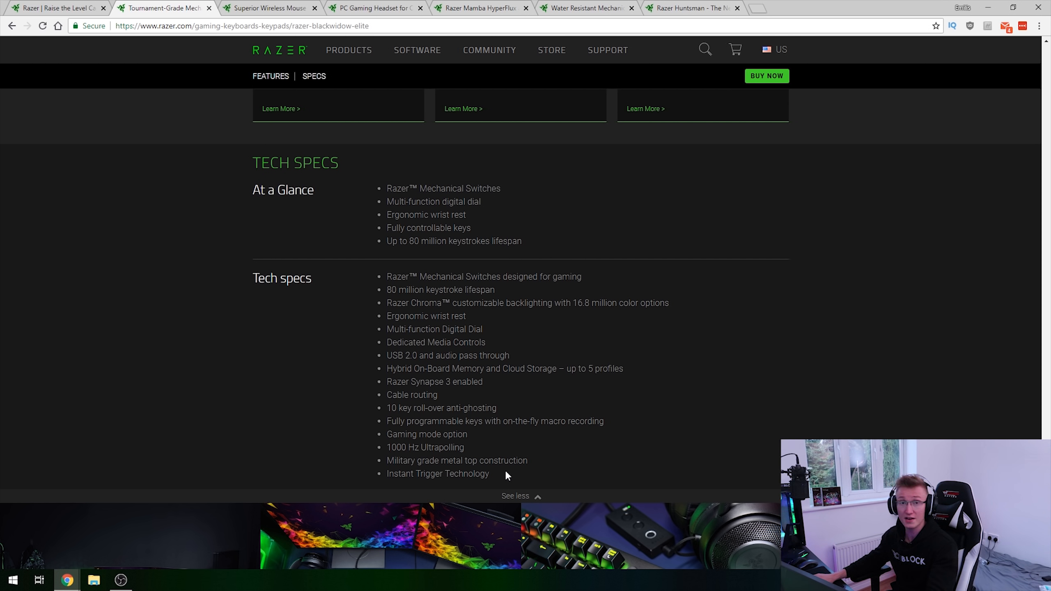
mouse_move(592, 437)
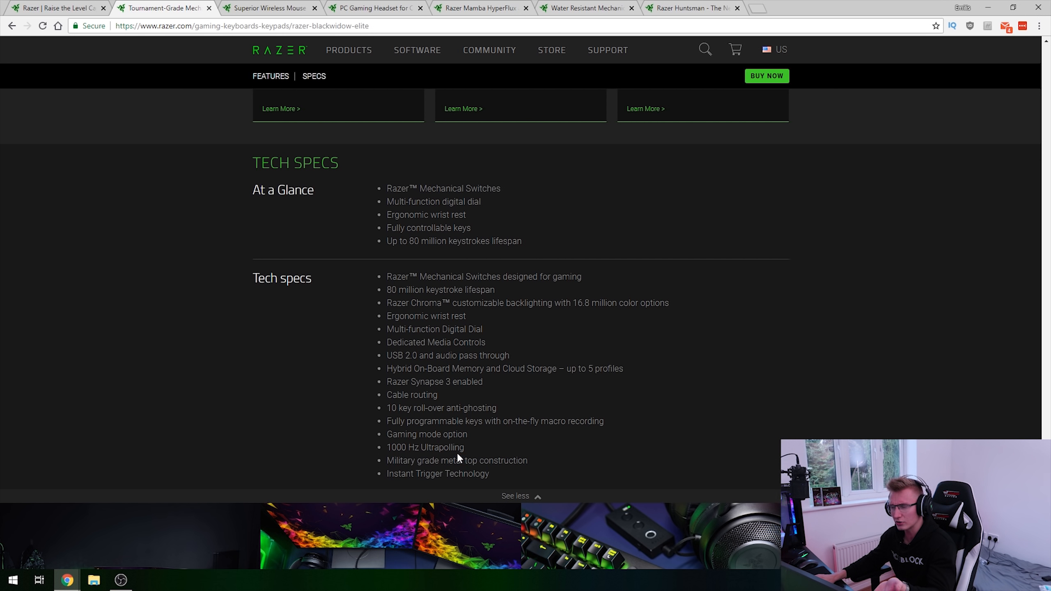
mouse_move(486, 455)
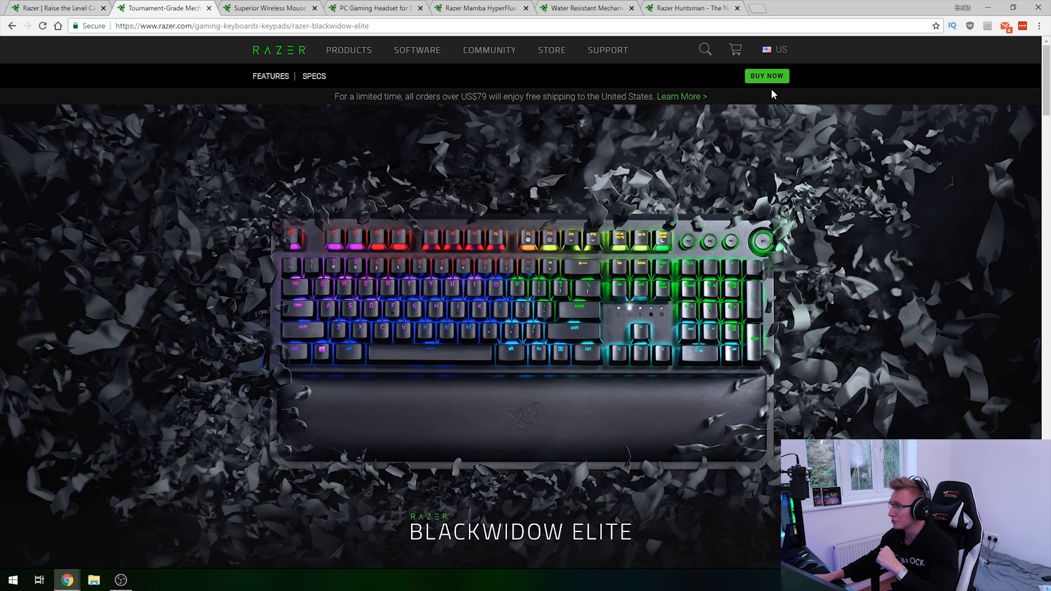
left_click(767, 76)
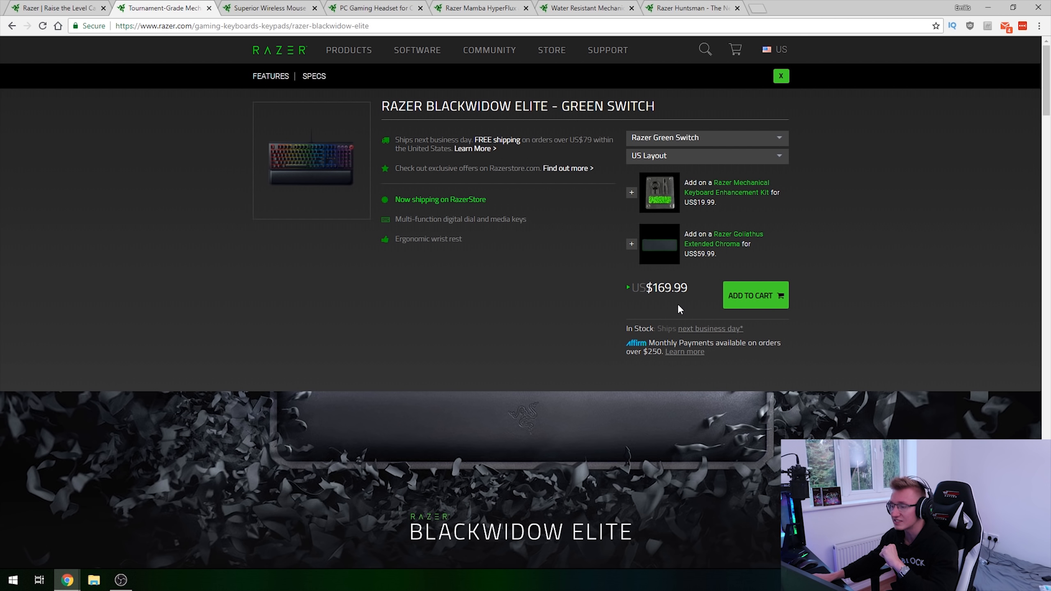
mouse_move(673, 145)
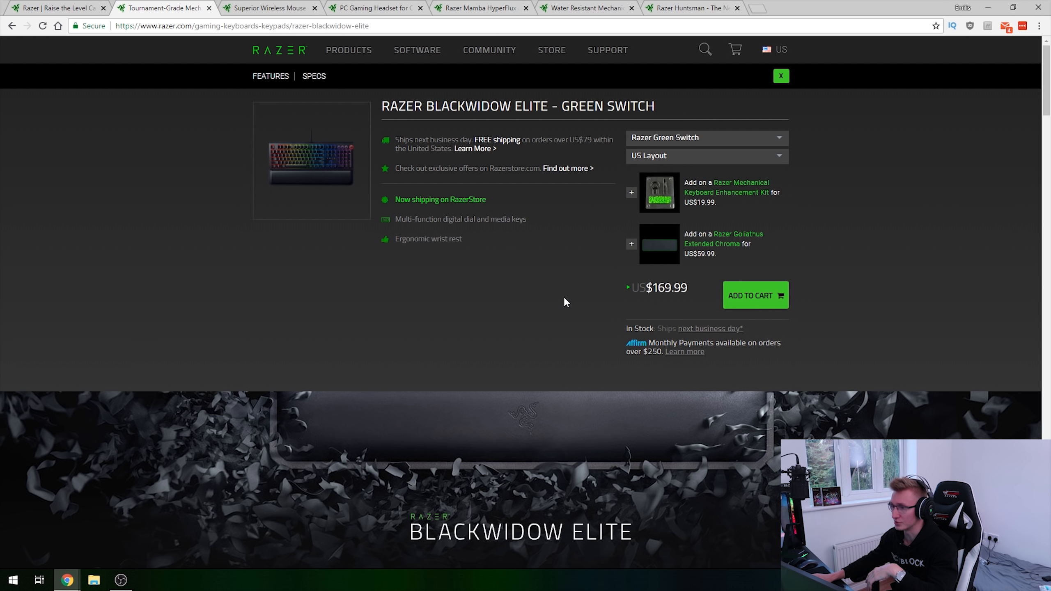
Step: Switch to the Mamba Wireless page and scroll to its Superior Wireless Performance section
left_click(272, 8)
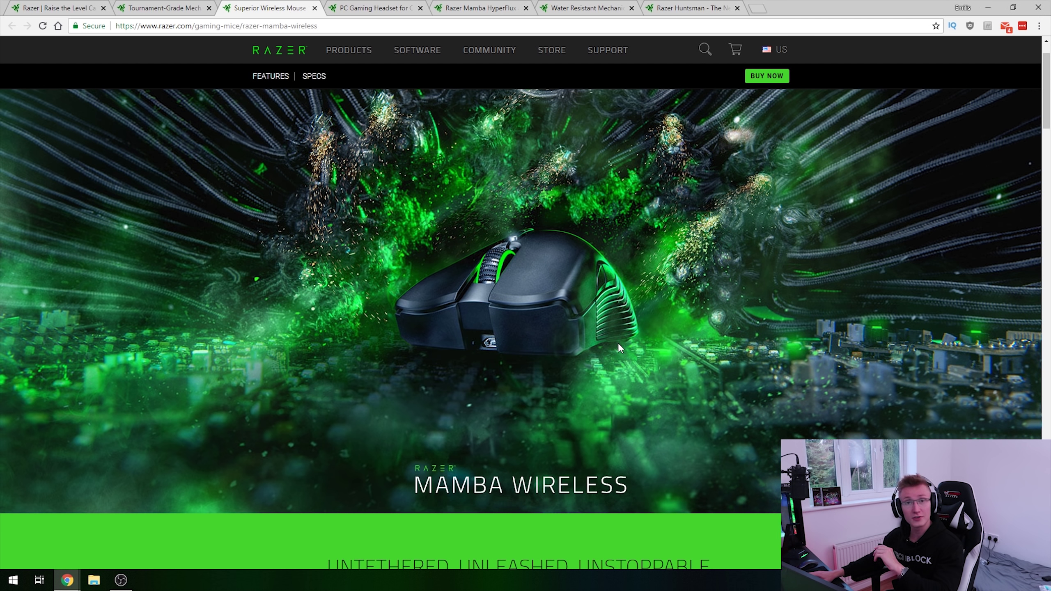
mouse_move(476, 333)
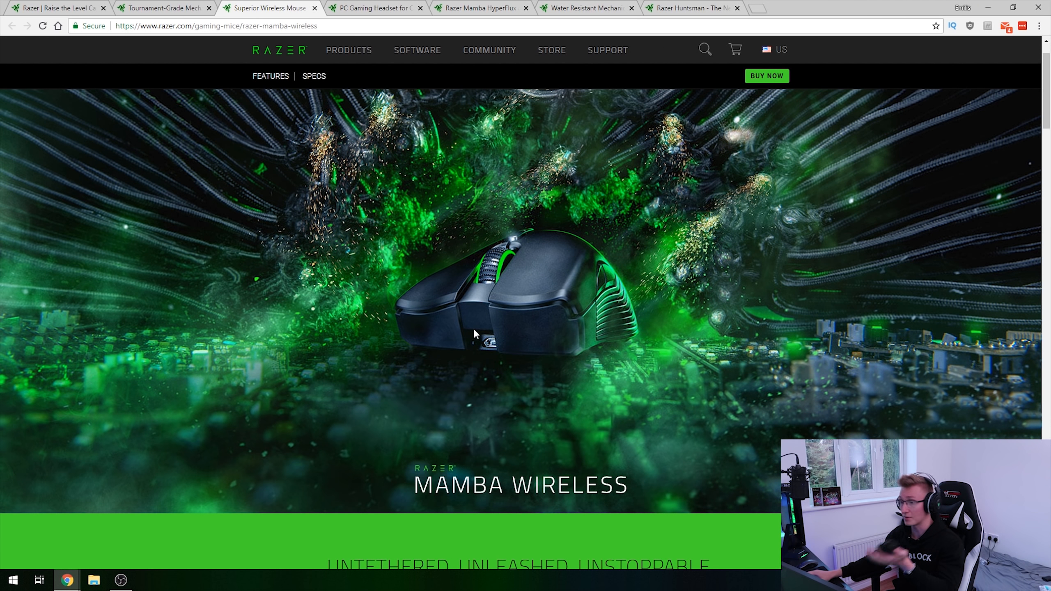
scroll("down", 3)
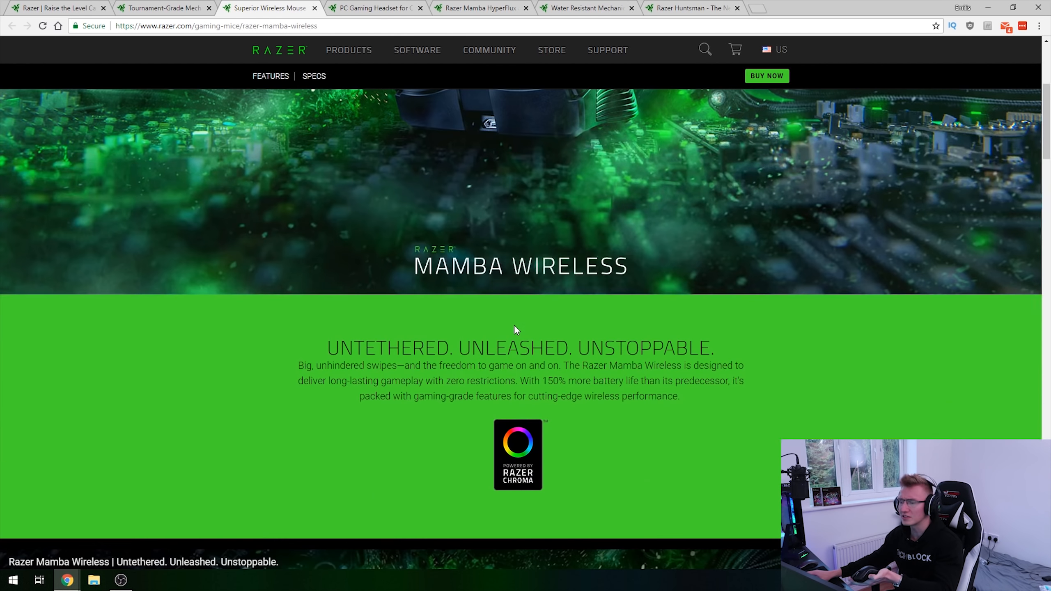
scroll("down", 3)
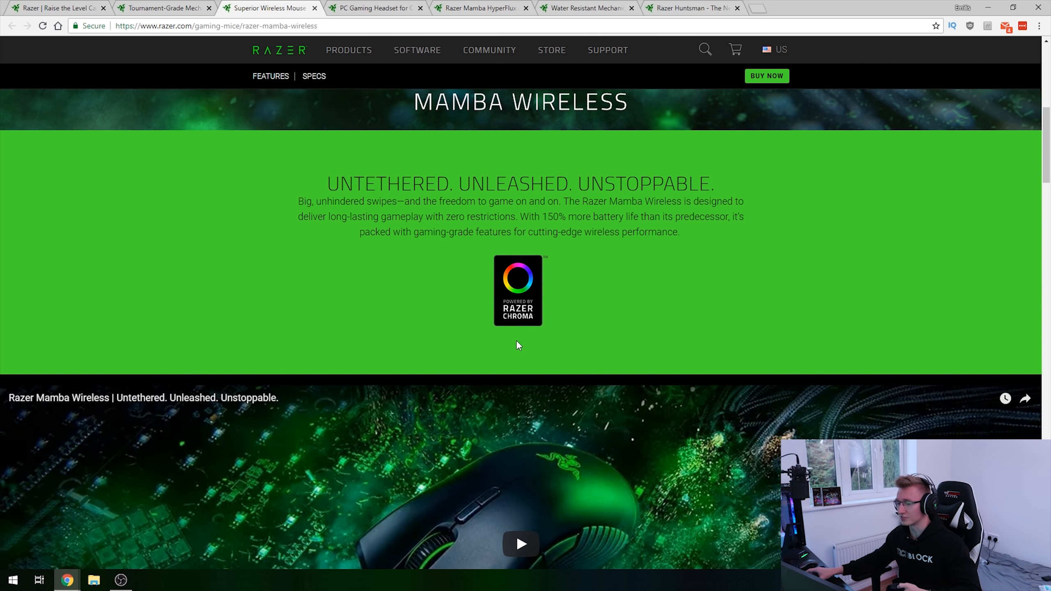
mouse_move(550, 351)
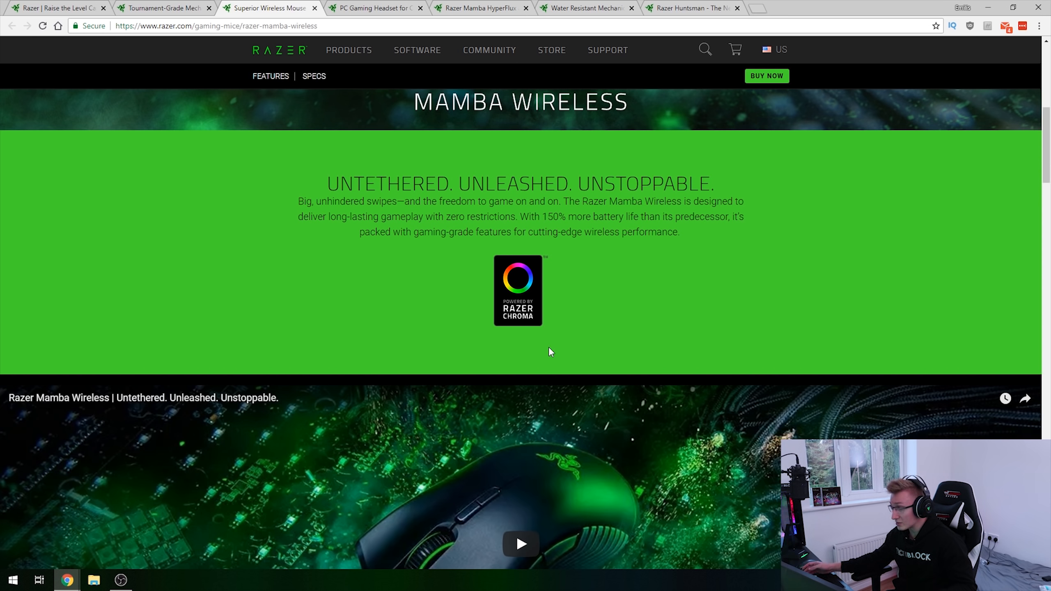
mouse_move(348, 283)
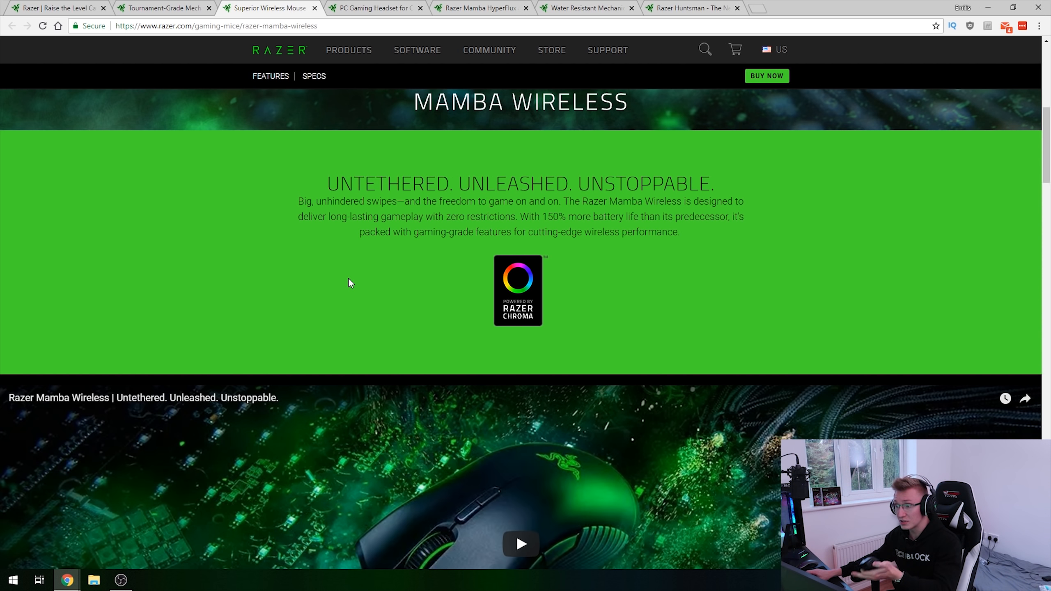
scroll("up", 3)
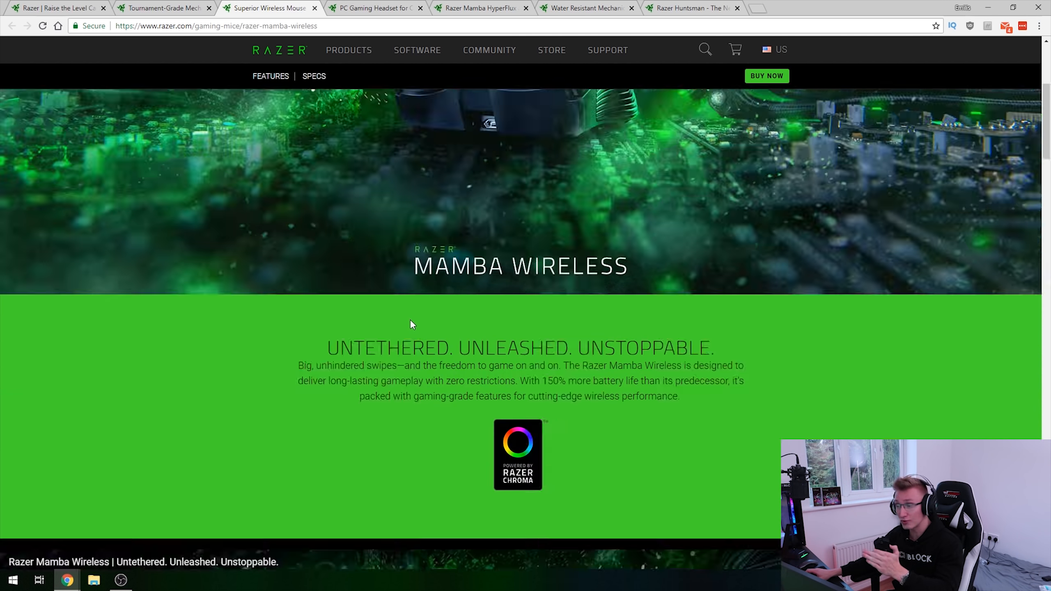
scroll("down", 3)
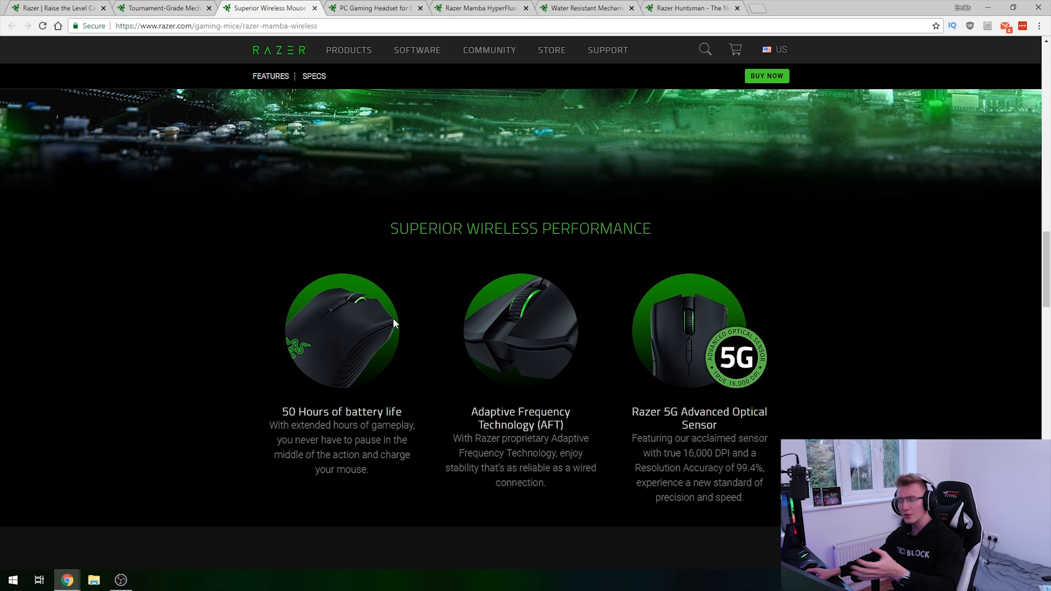
mouse_move(391, 368)
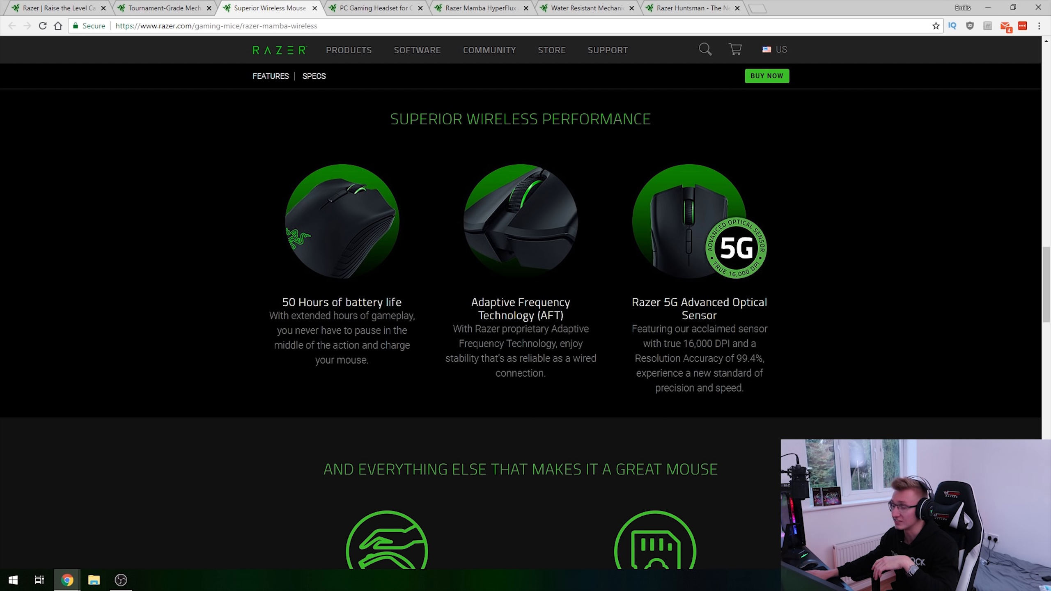
Step: Scroll down past the Mamba Wireless features to its expanded tech specs and gallery images
scroll("down", 3)
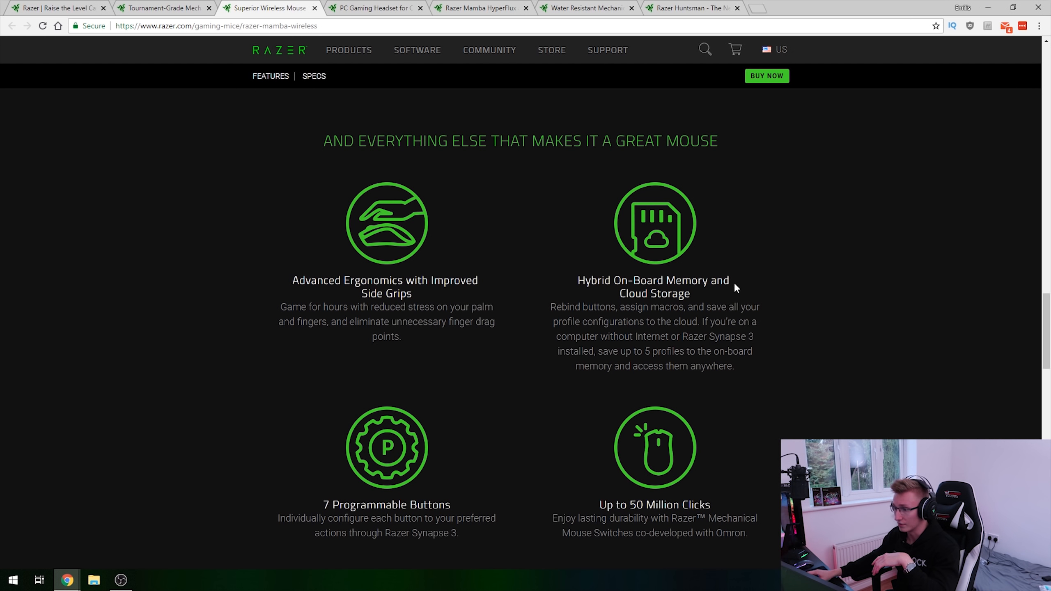
scroll("down", 3)
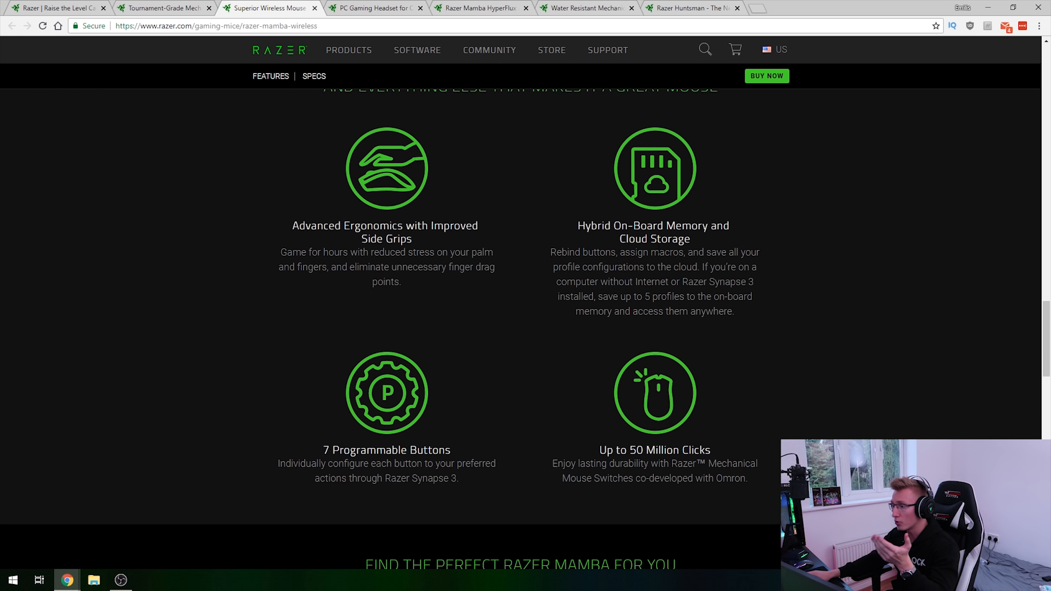
scroll("down", 3)
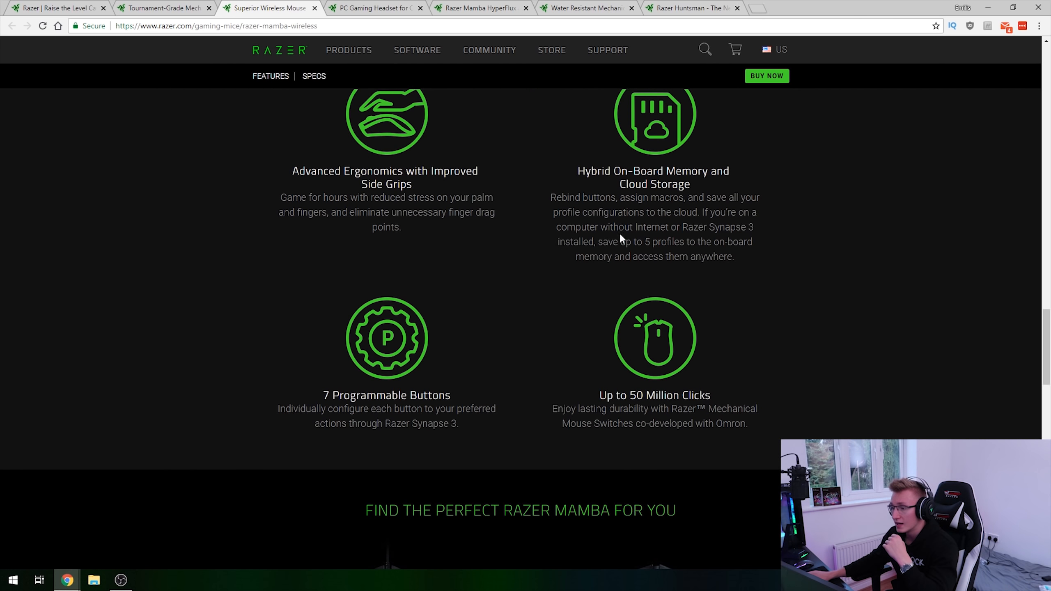
scroll("down", 3)
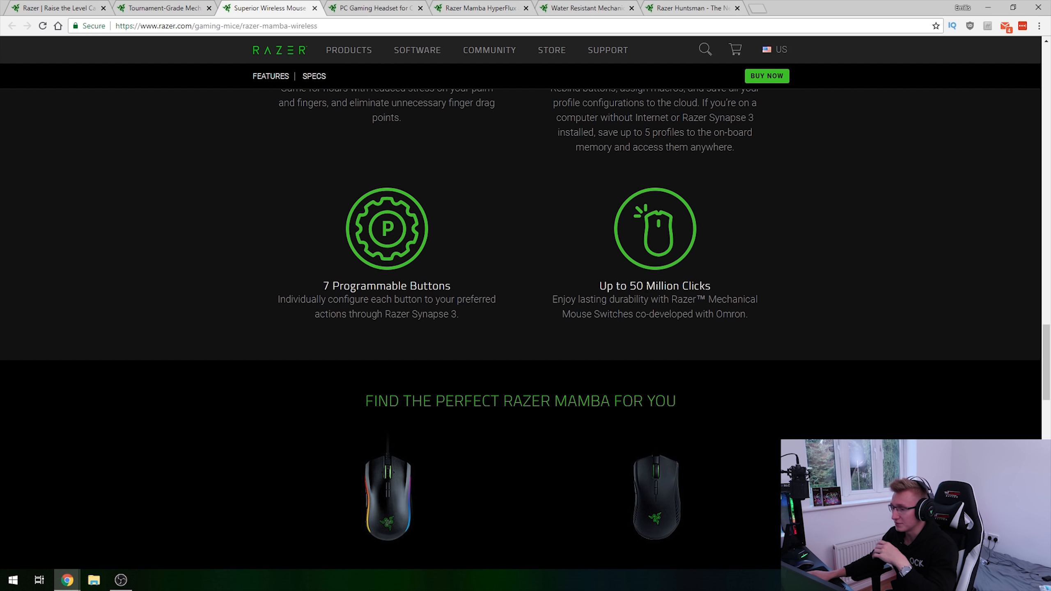
scroll("down", 3)
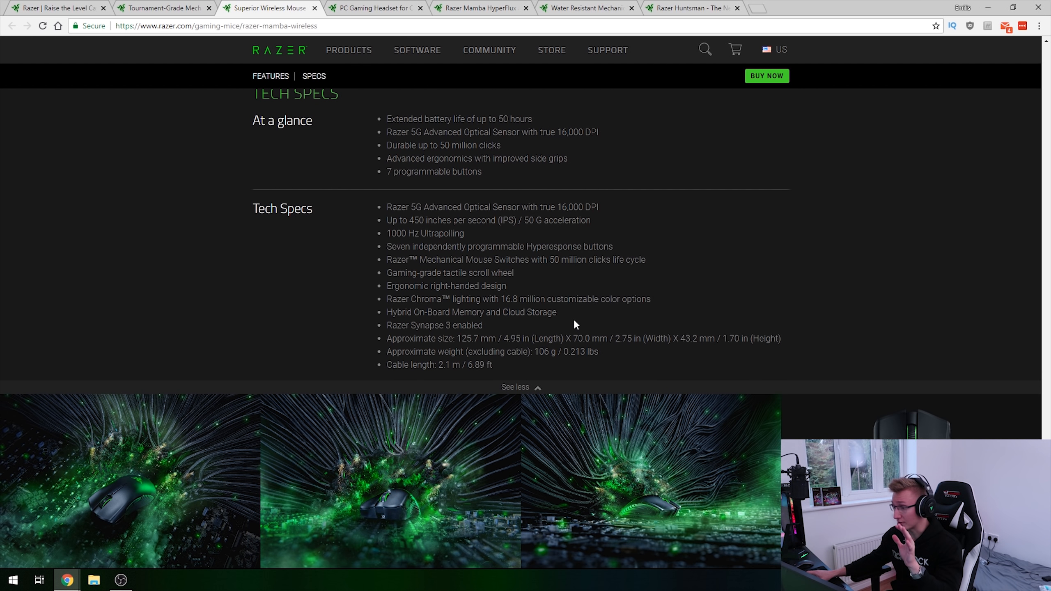
mouse_move(583, 324)
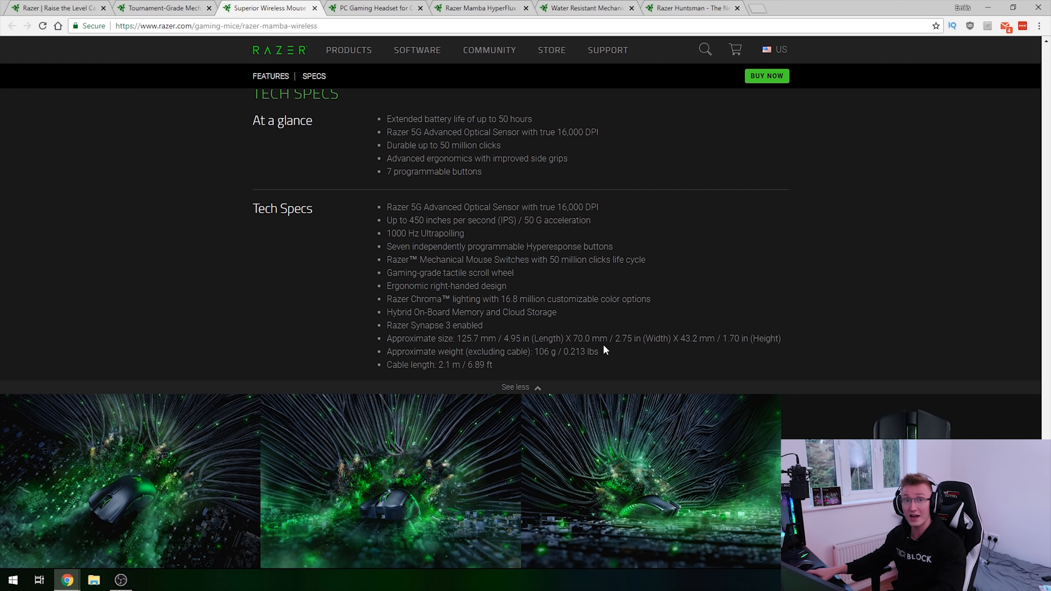
mouse_move(658, 366)
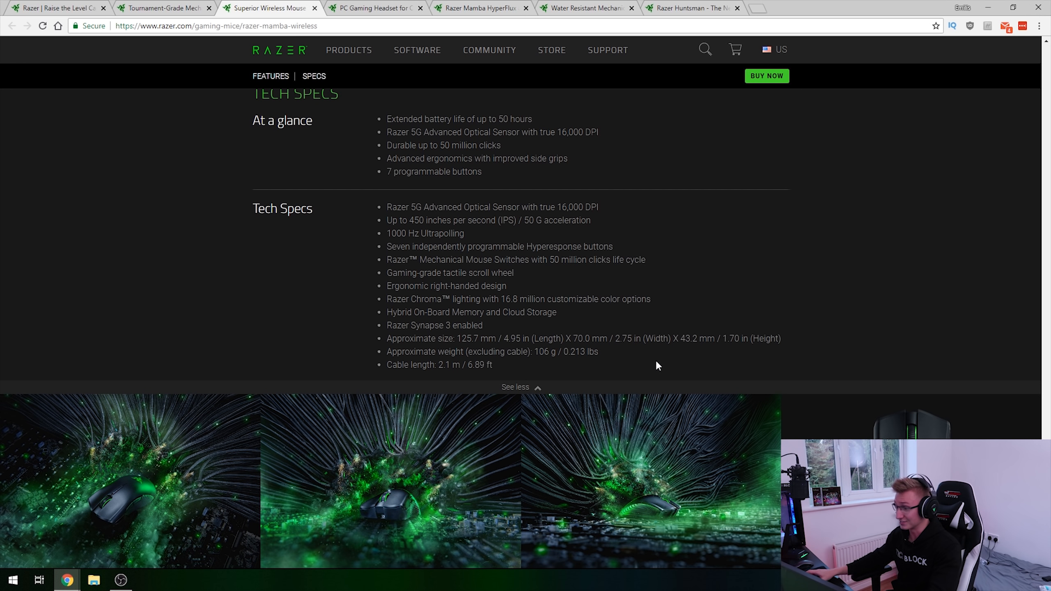
scroll("down", 3)
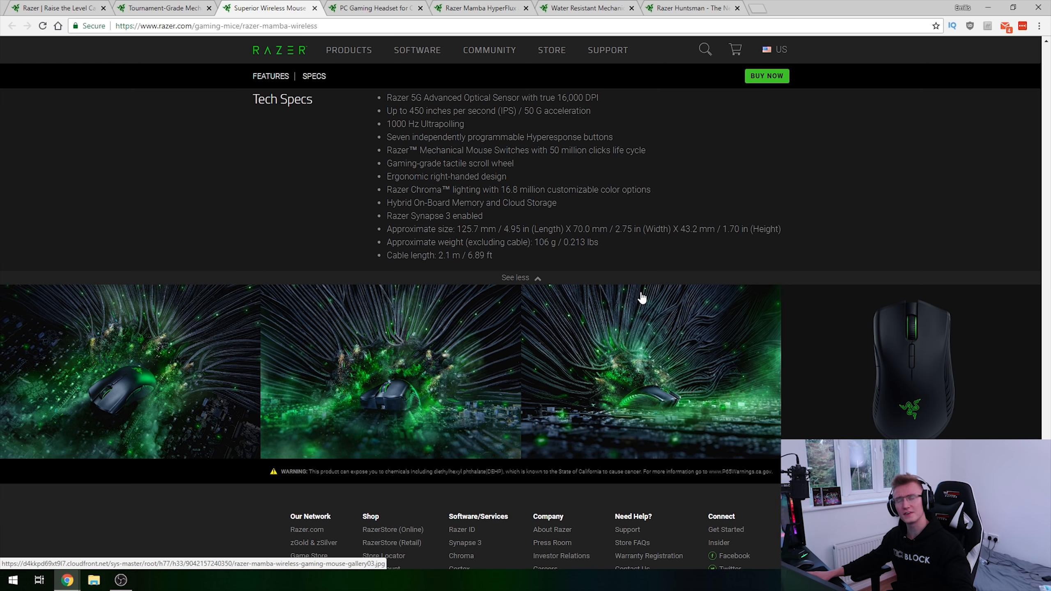
mouse_move(590, 281)
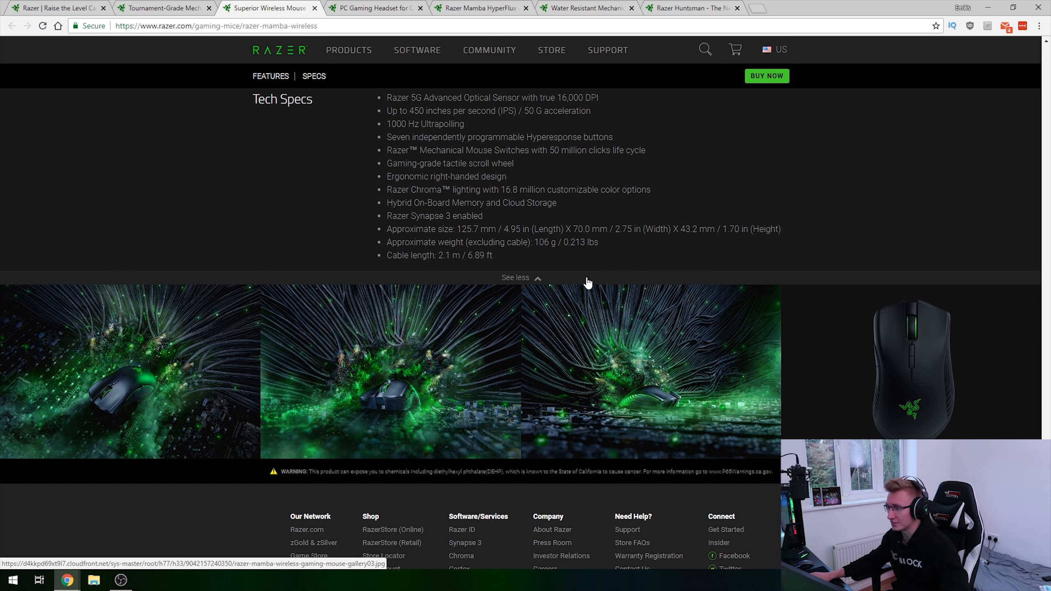
Step: Bring up the Mamba Wireless Buy Now panel showing US$99.99 with add-on offers
left_click(767, 75)
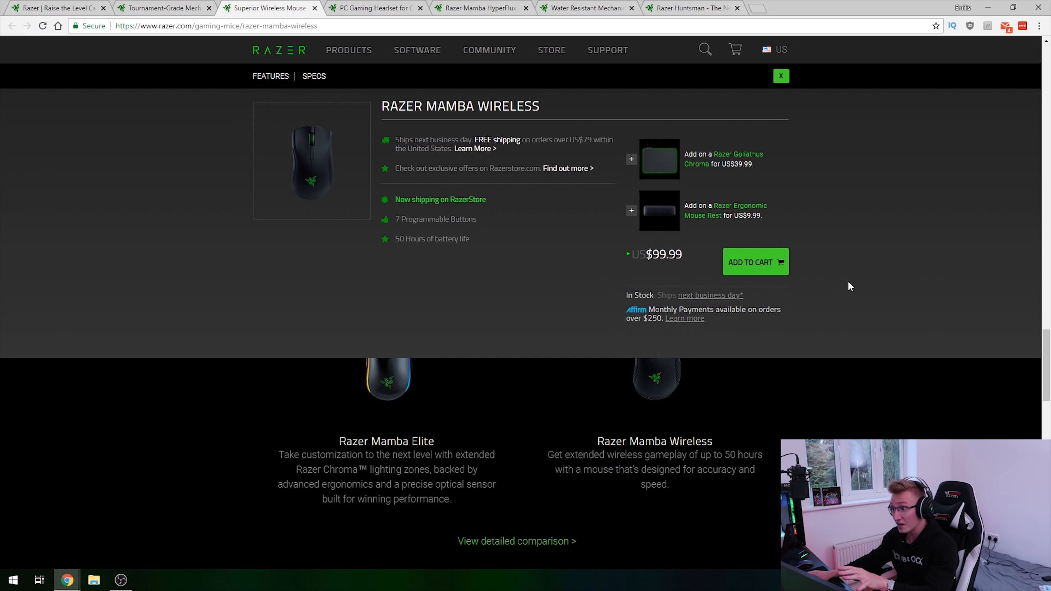
mouse_move(848, 291)
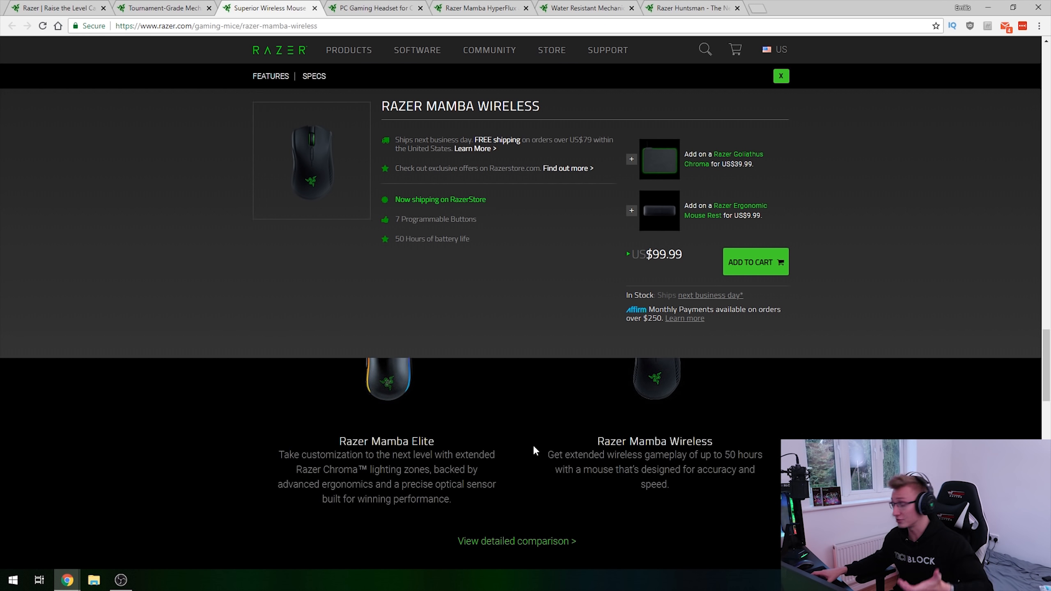
mouse_move(506, 423)
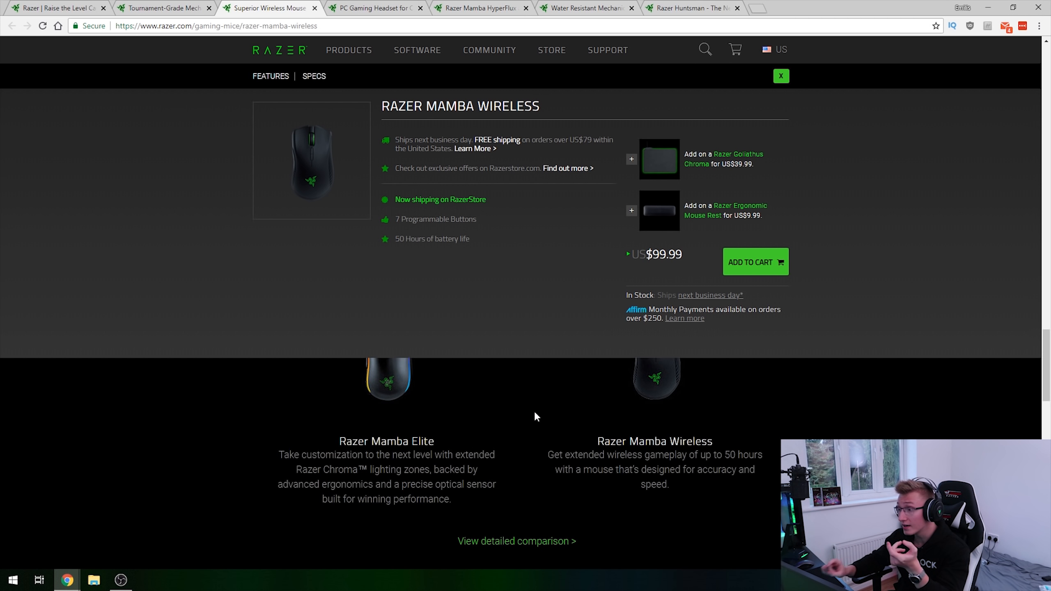
Step: Switch to the Kraken Tournament Edition page, scroll to Full Audio Control, highlighting the 50mm drivers text
left_click(378, 8)
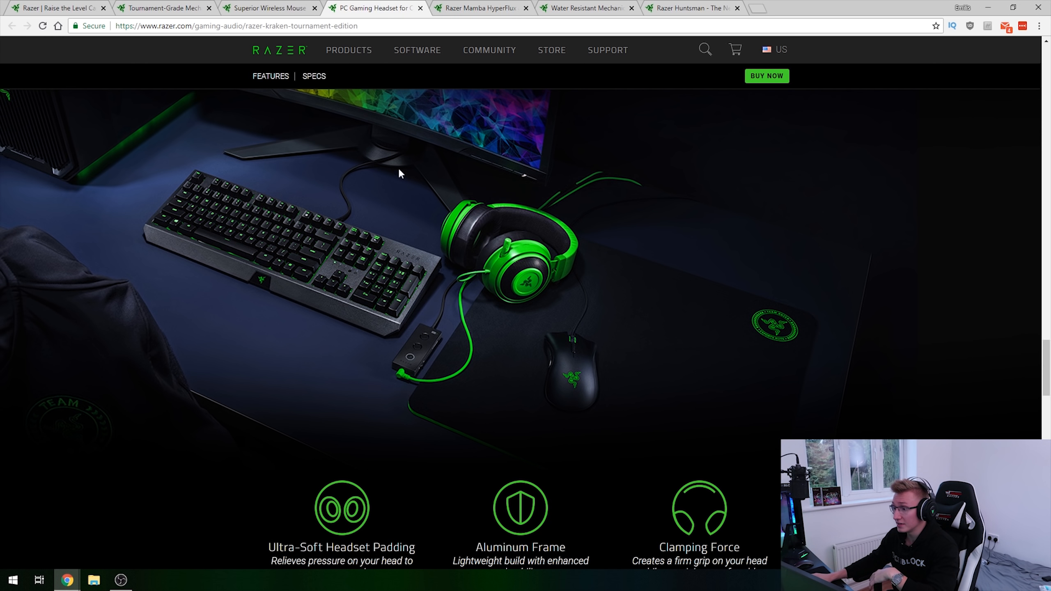
scroll("down", 3)
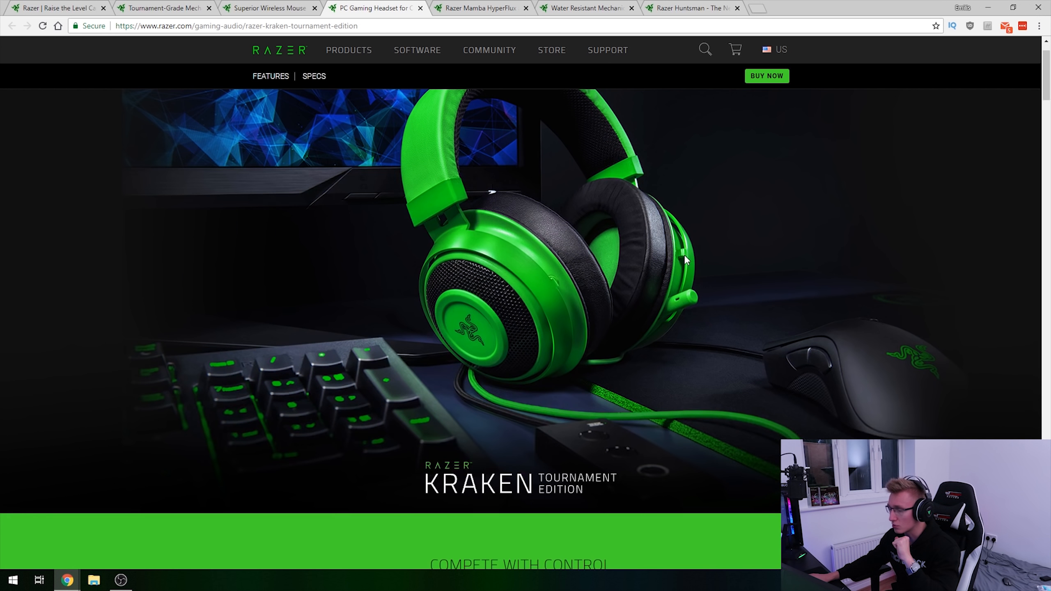
scroll("down", 3)
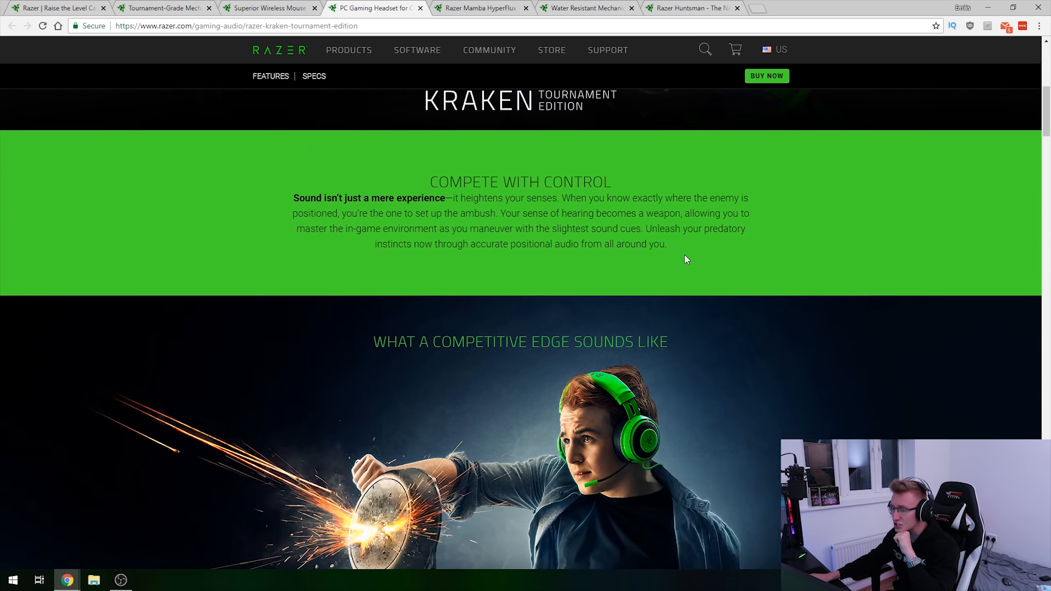
scroll("down", 3)
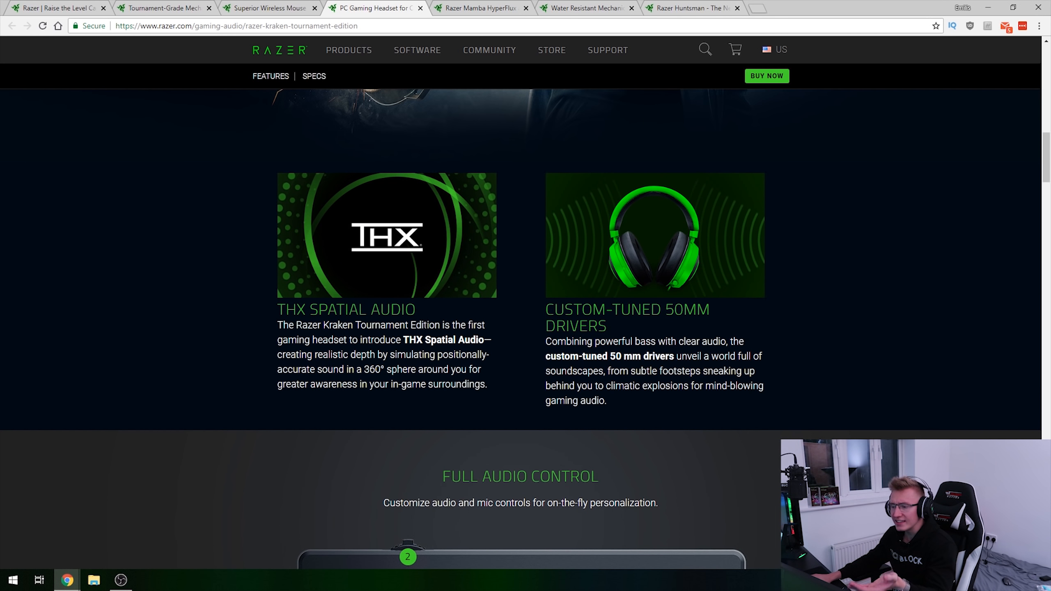
scroll("down", 3)
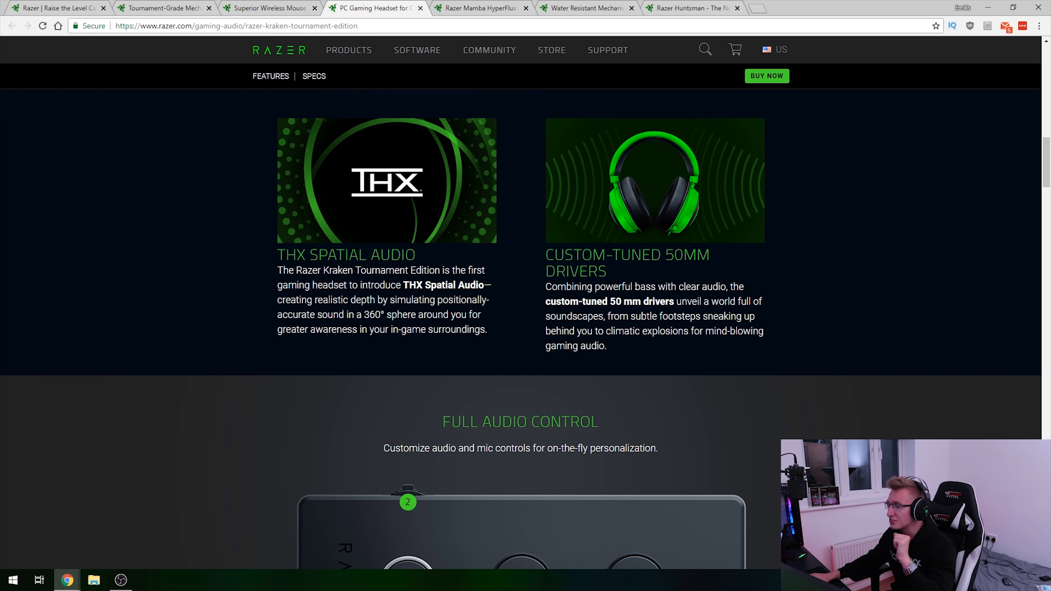
left_click_drag(679, 287, 744, 287)
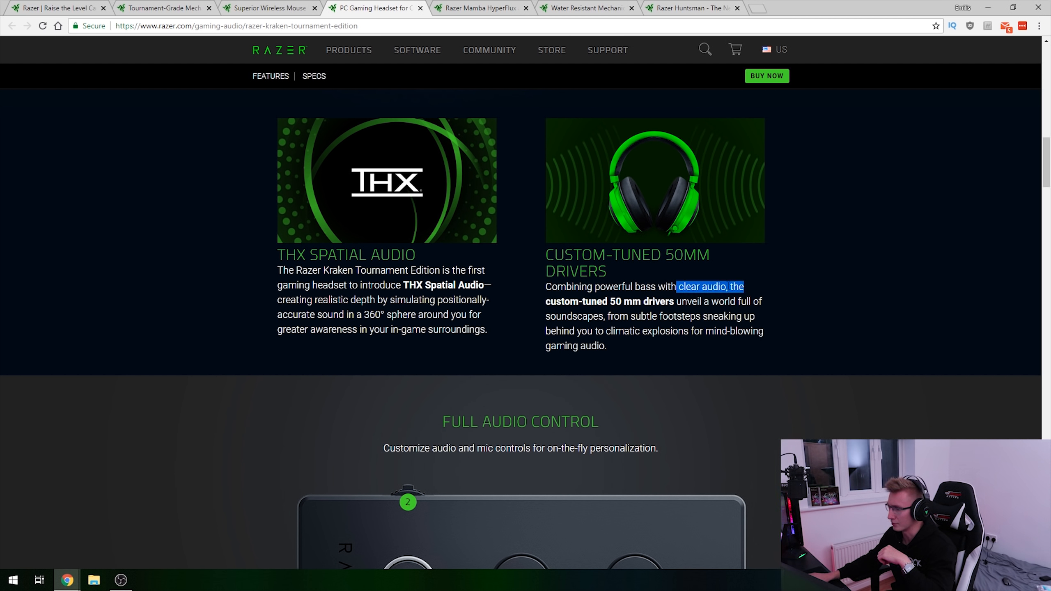
scroll("down", 3)
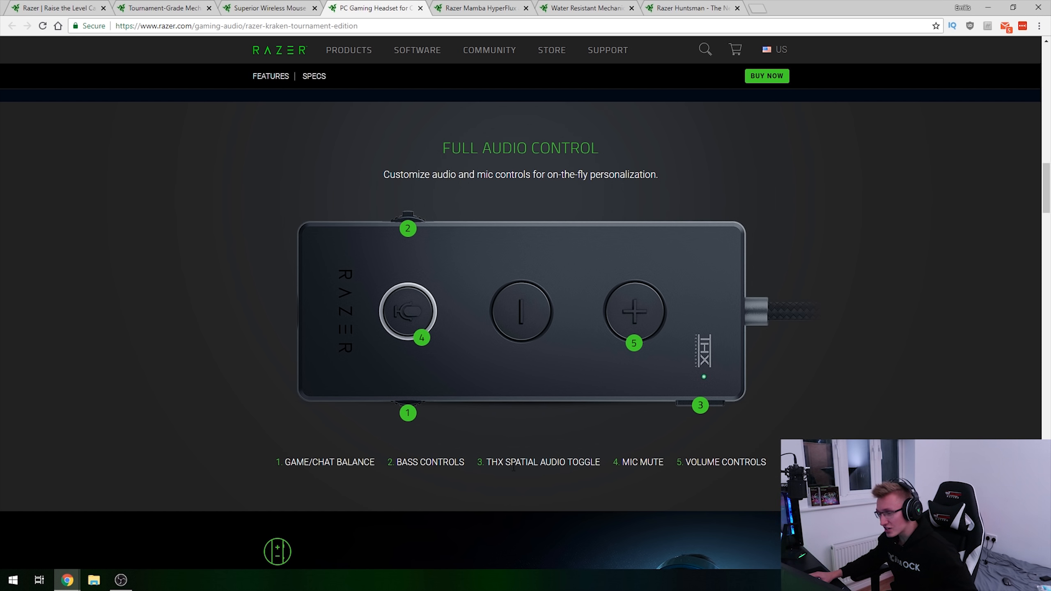
mouse_move(720, 388)
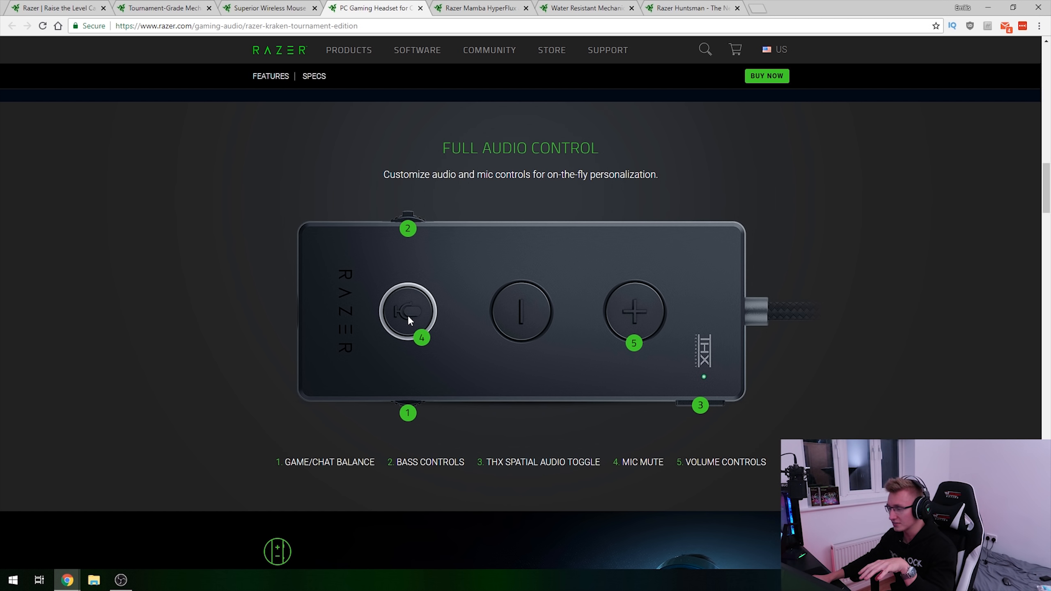
mouse_move(513, 311)
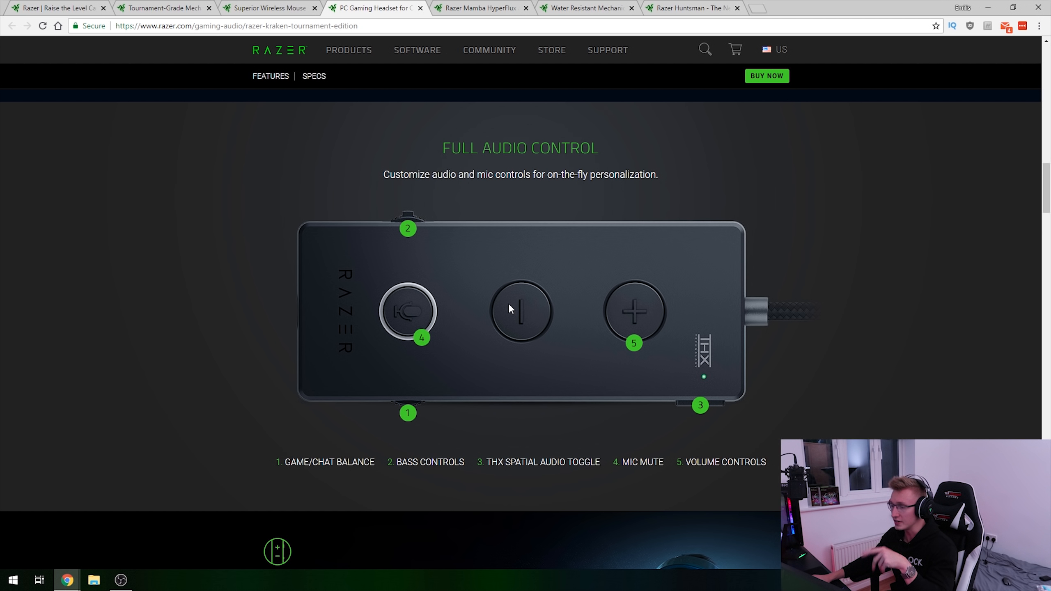
Step: Scroll past the comfort and Ergonomic Build sections to the Kraken Pro V2 comparison
scroll("down", 3)
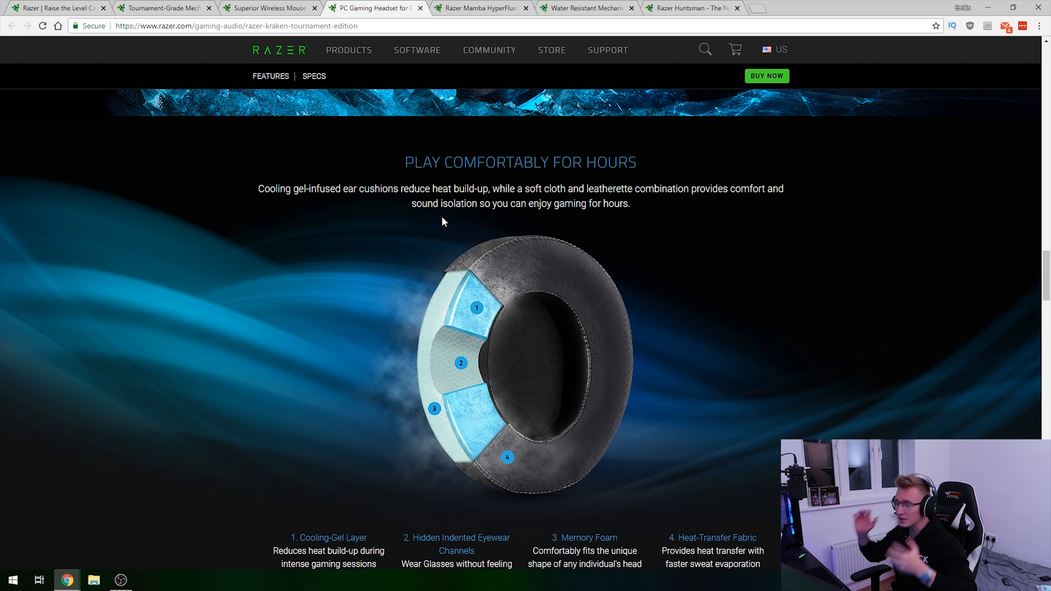
scroll("down", 3)
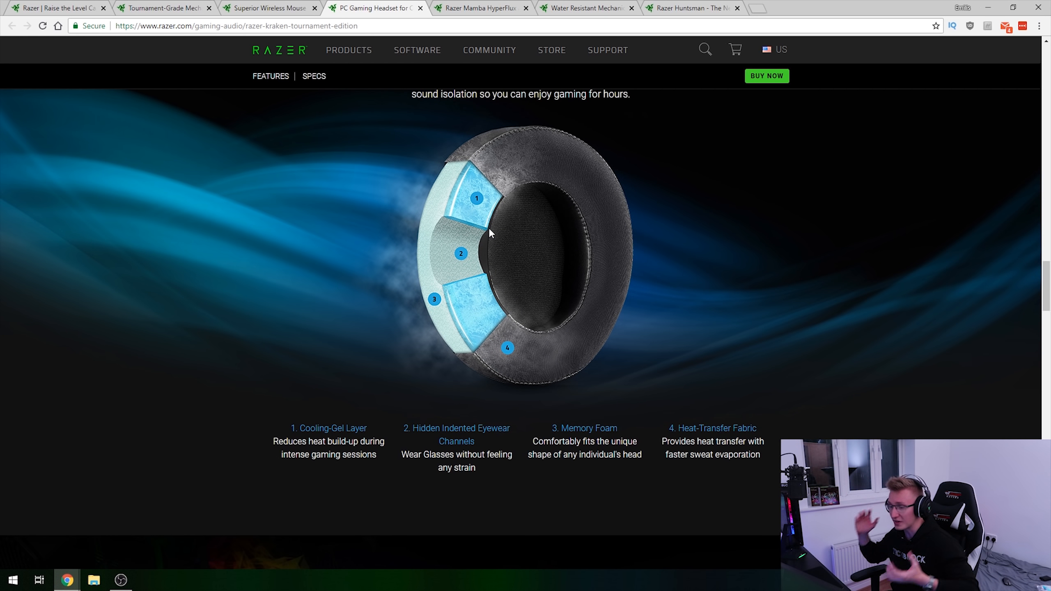
scroll("down", 3)
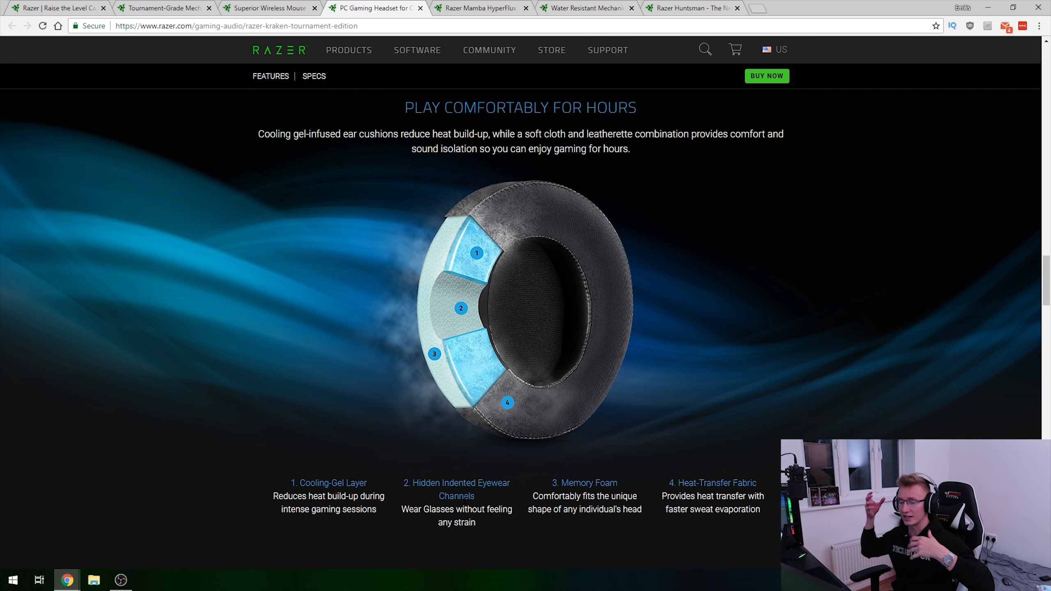
scroll("down", 3)
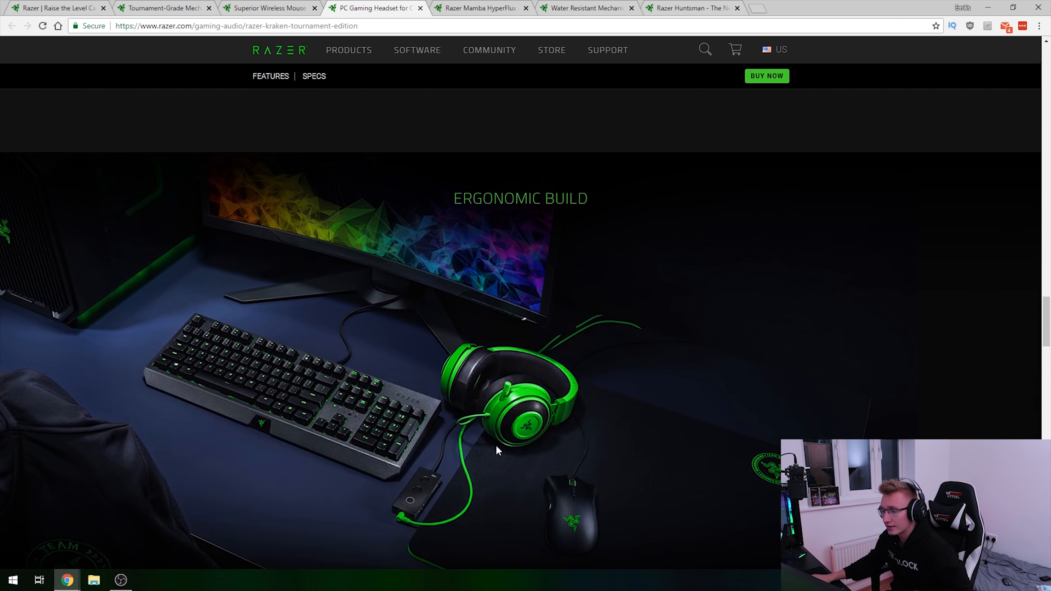
scroll("down", 3)
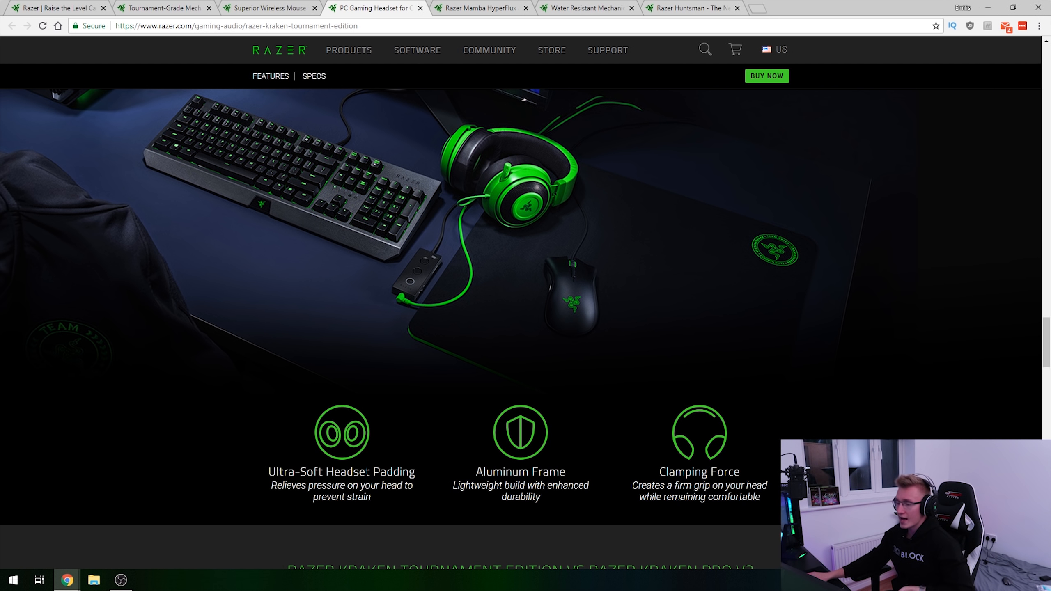
scroll("down", 3)
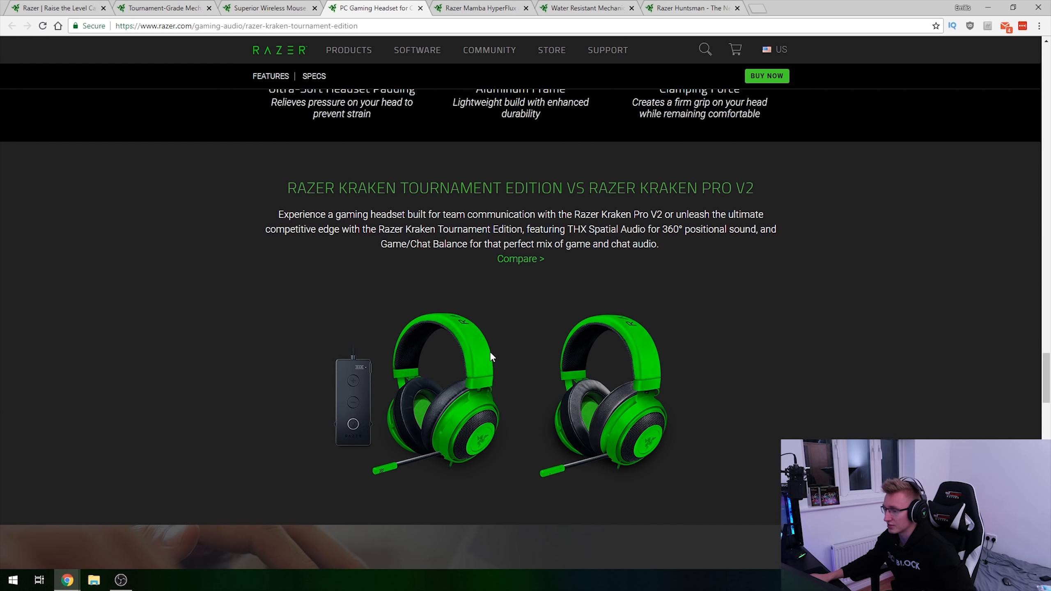
scroll("down", 3)
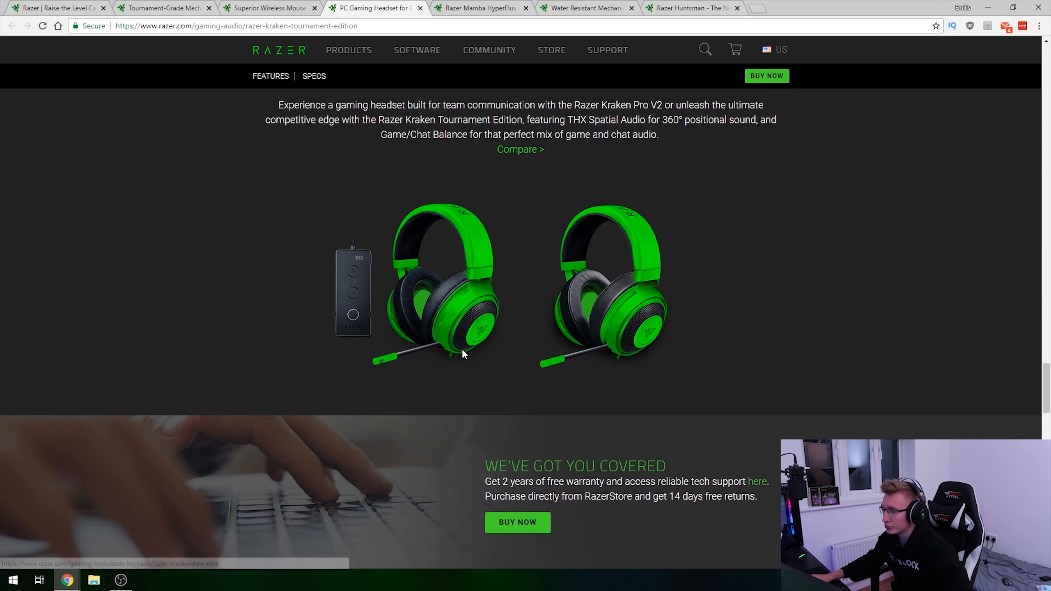
scroll("up", 3)
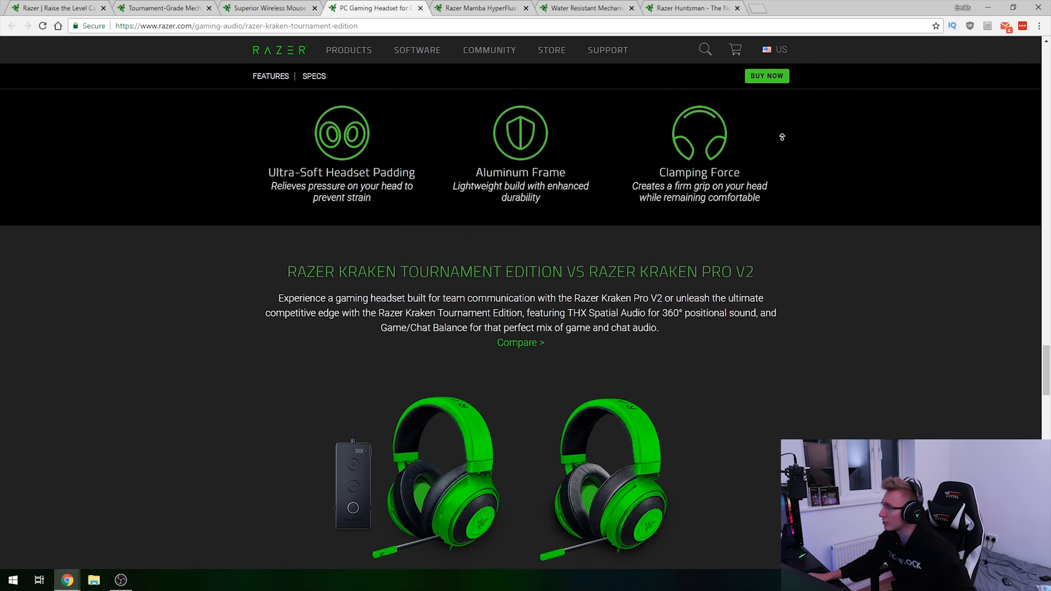
Step: Choose the Black Kraken Tournament Edition at US$99.99 and highlight its Out Of Stock label
left_click(767, 75)
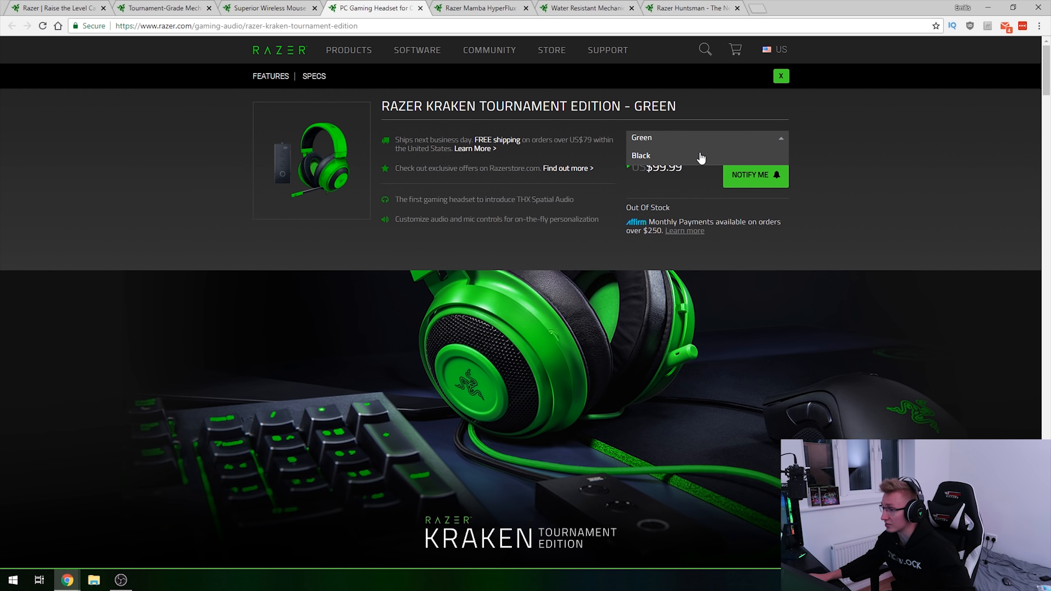
left_click(640, 156)
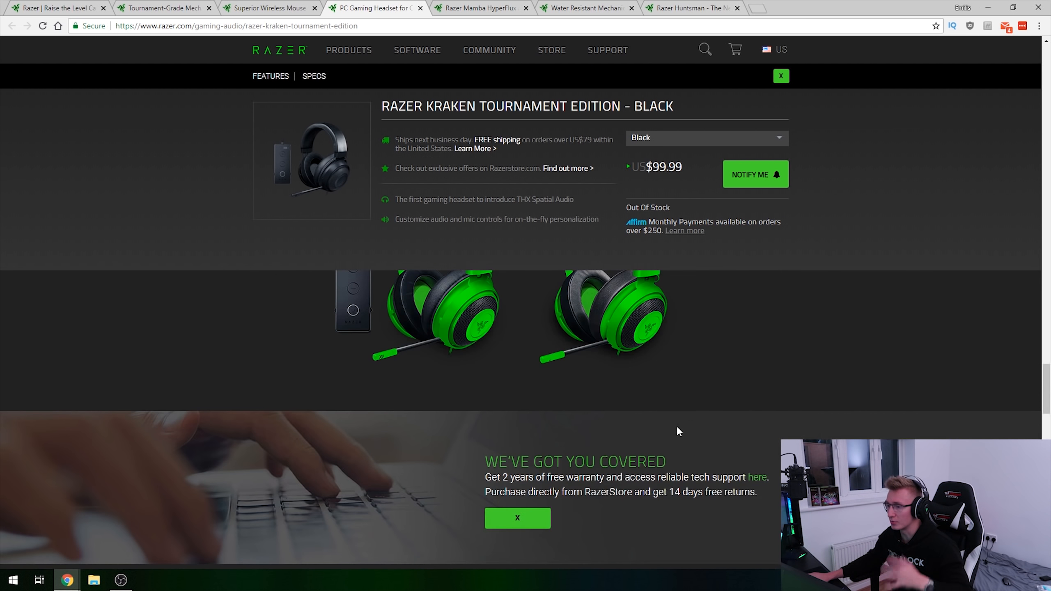
mouse_move(773, 468)
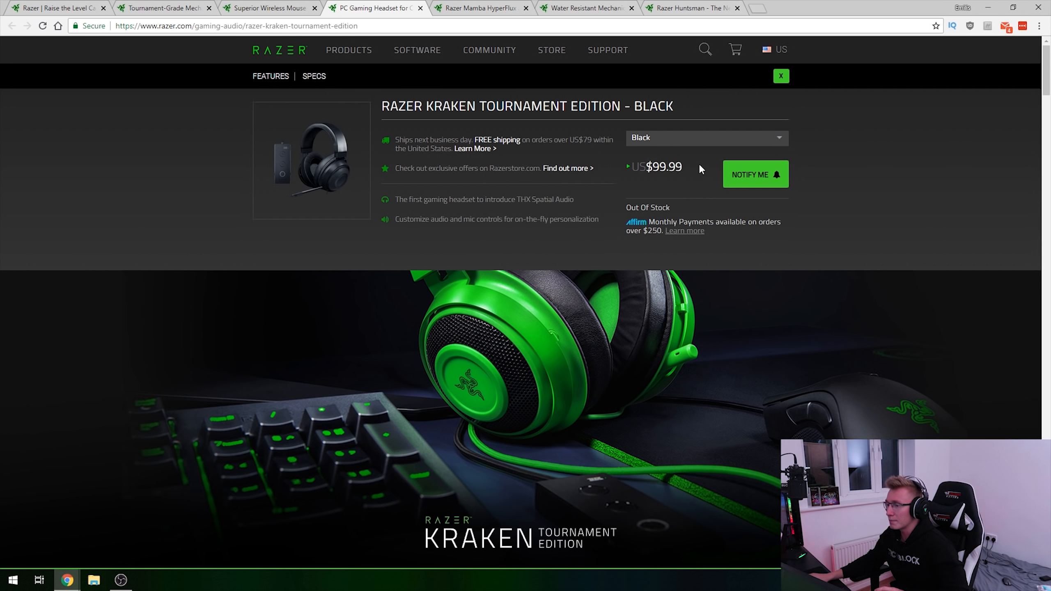
double_click(668, 166)
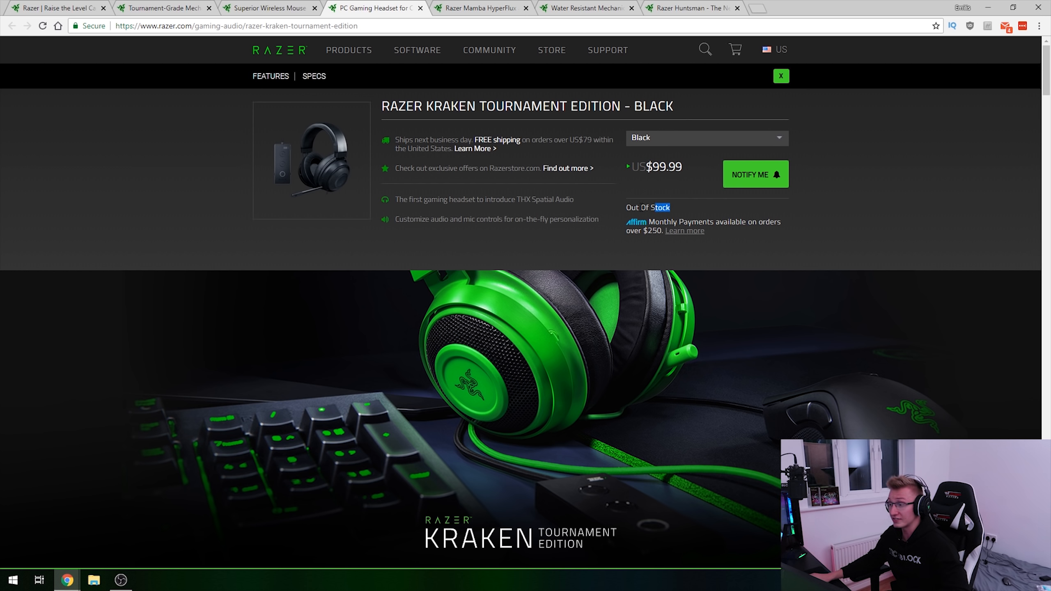
Step: Scroll down the Kraken Tournament Edition page to its tech specs and photo gallery
scroll("down", 3)
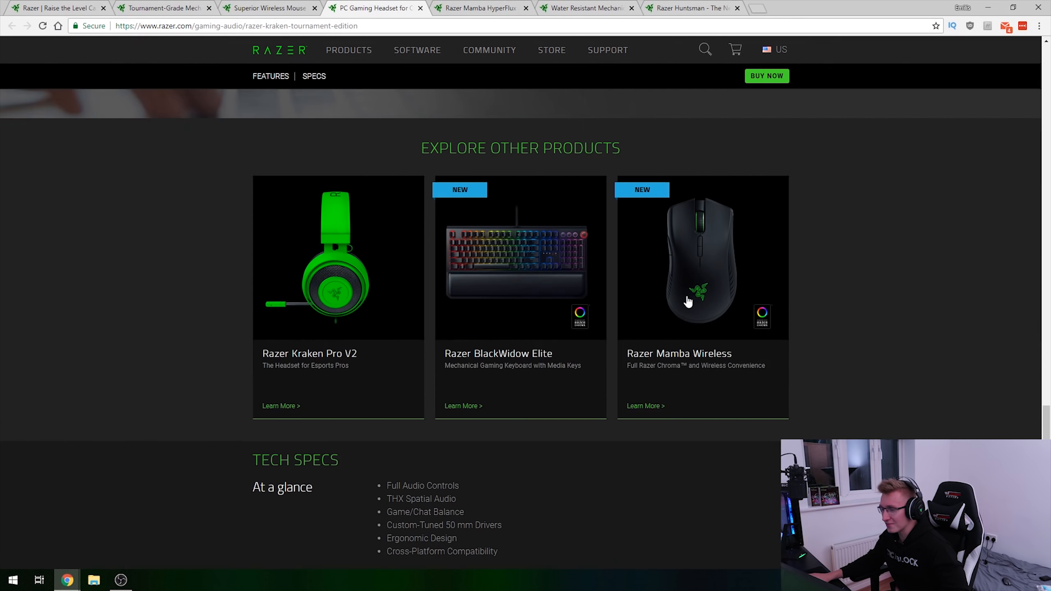
scroll("down", 3)
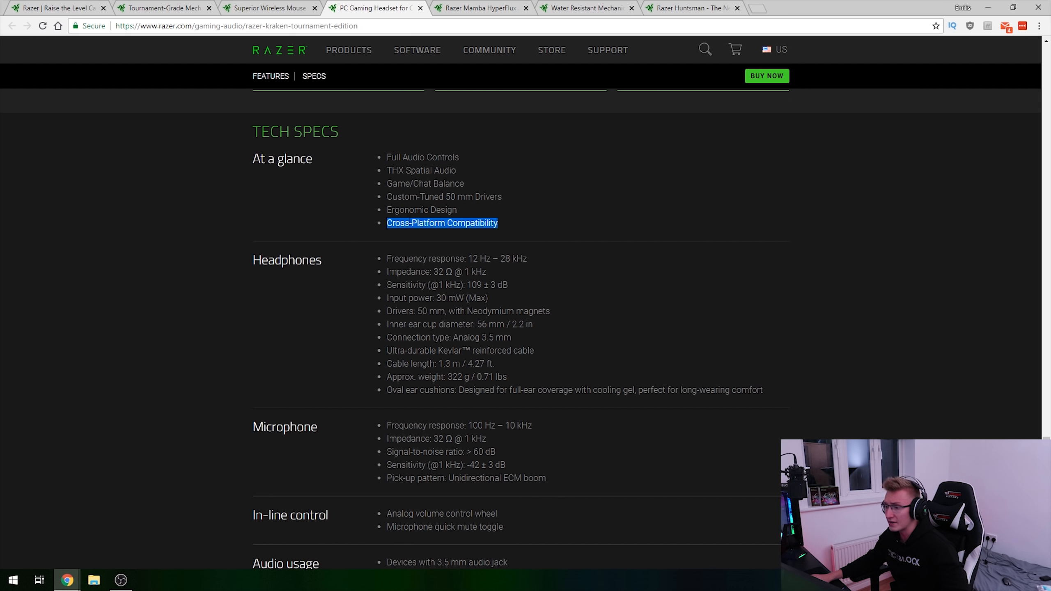
scroll("down", 3)
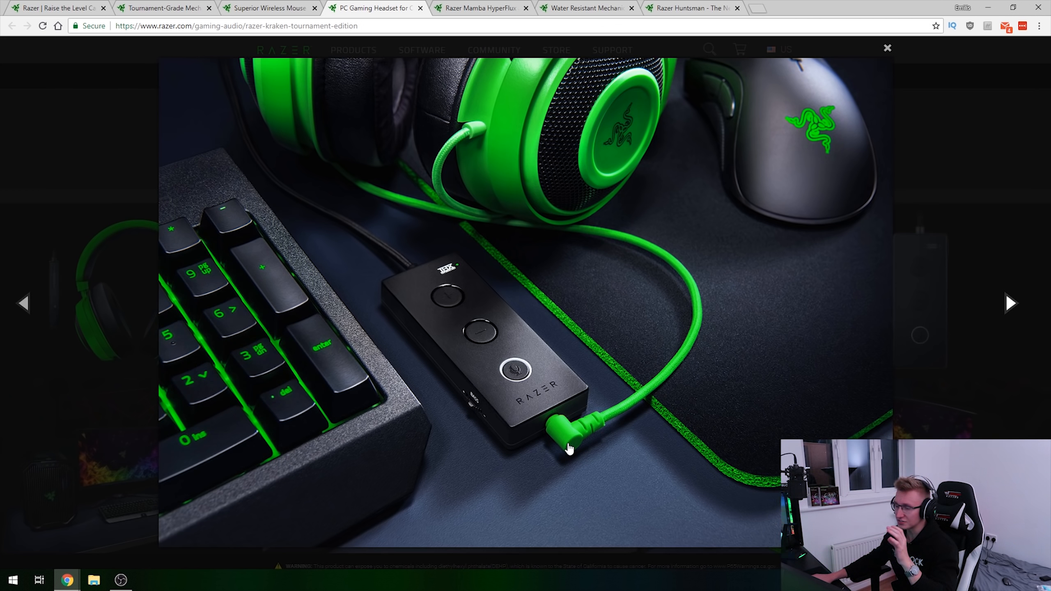
mouse_move(566, 435)
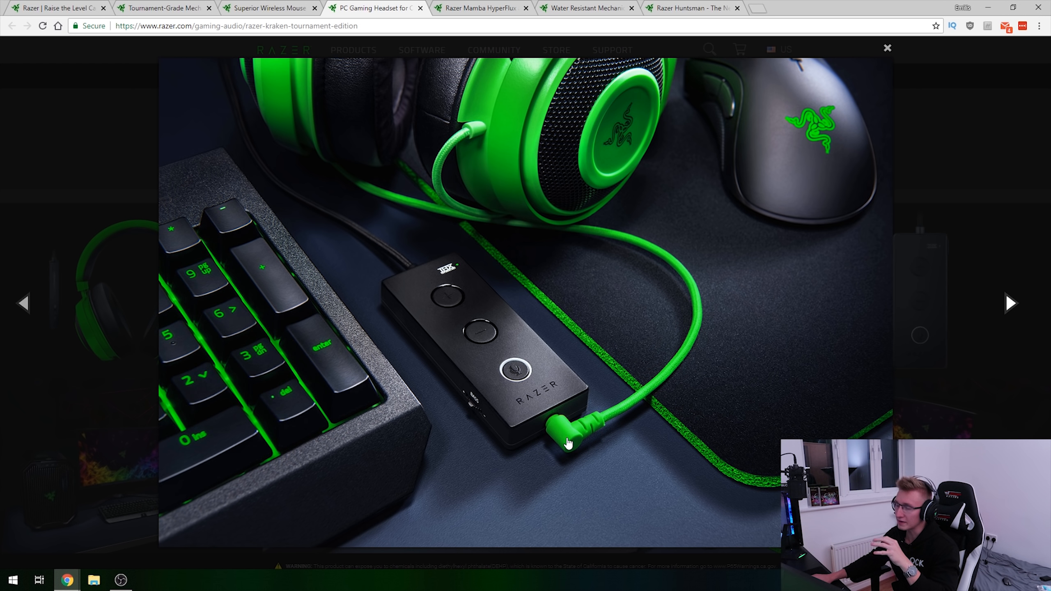
mouse_move(414, 289)
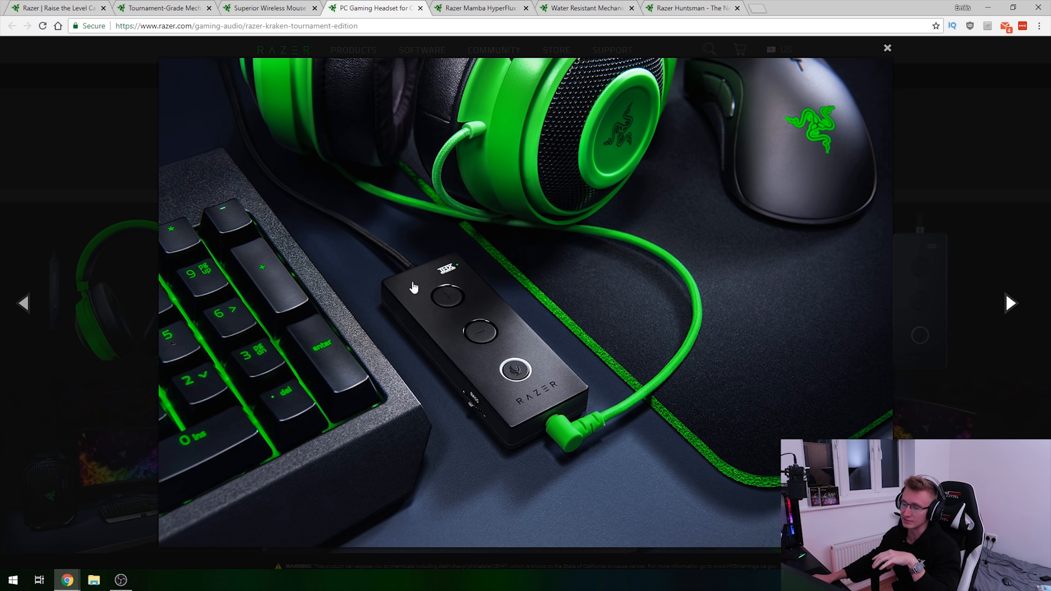
mouse_move(404, 321)
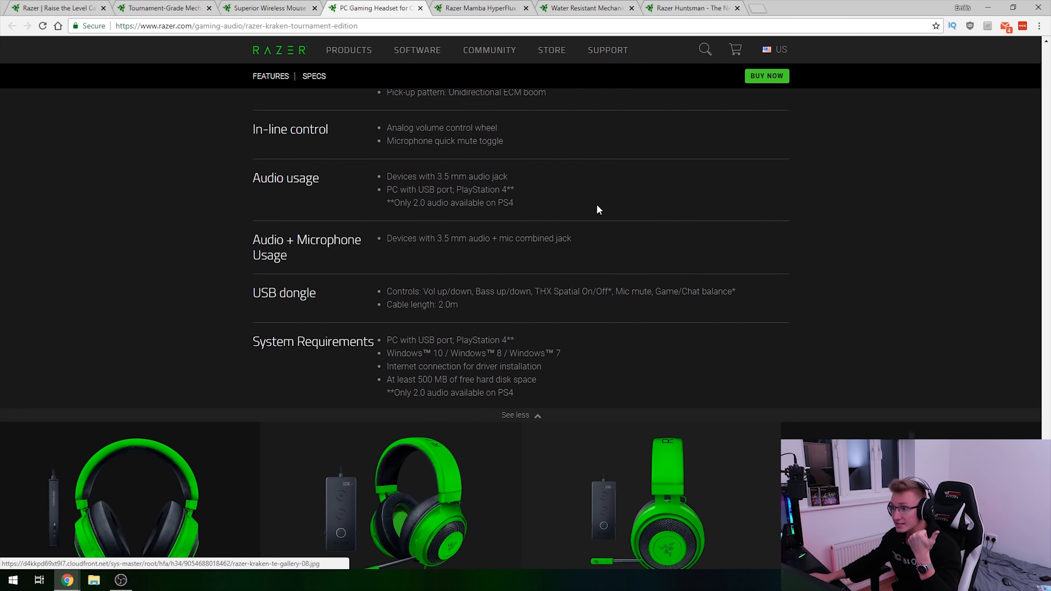
Step: Check the Buy Now purchase details and the BlackWidow Elite page, then return to Kraken Tournament Edition
scroll("up", 3)
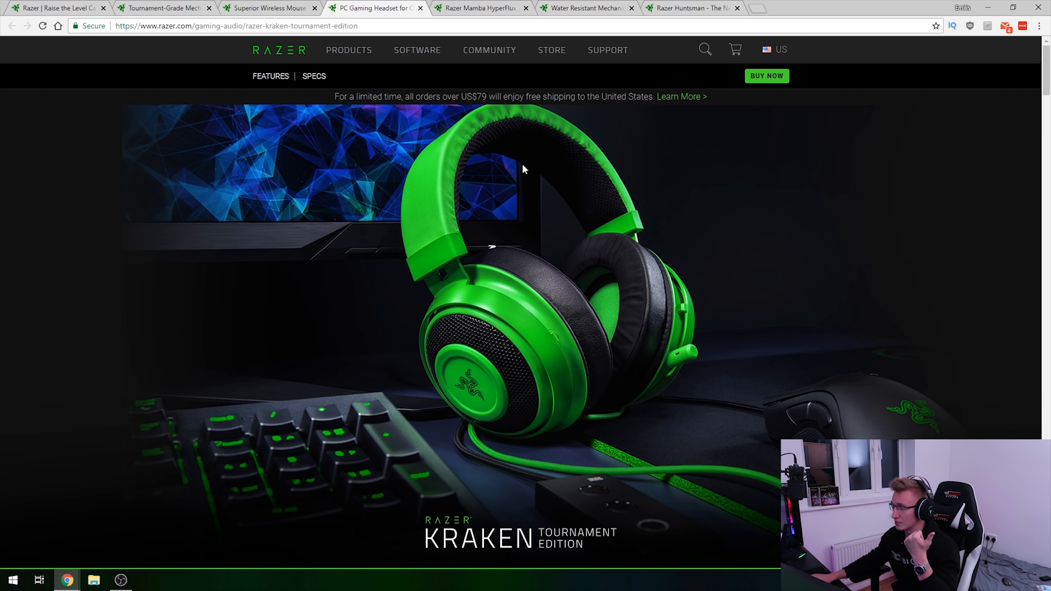
left_click(767, 75)
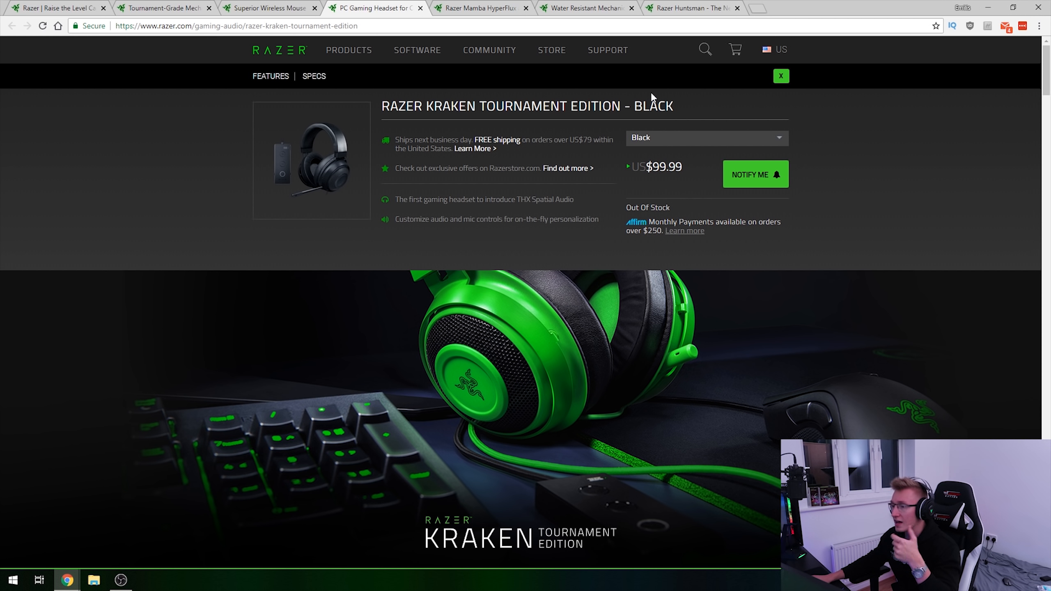
left_click(164, 8)
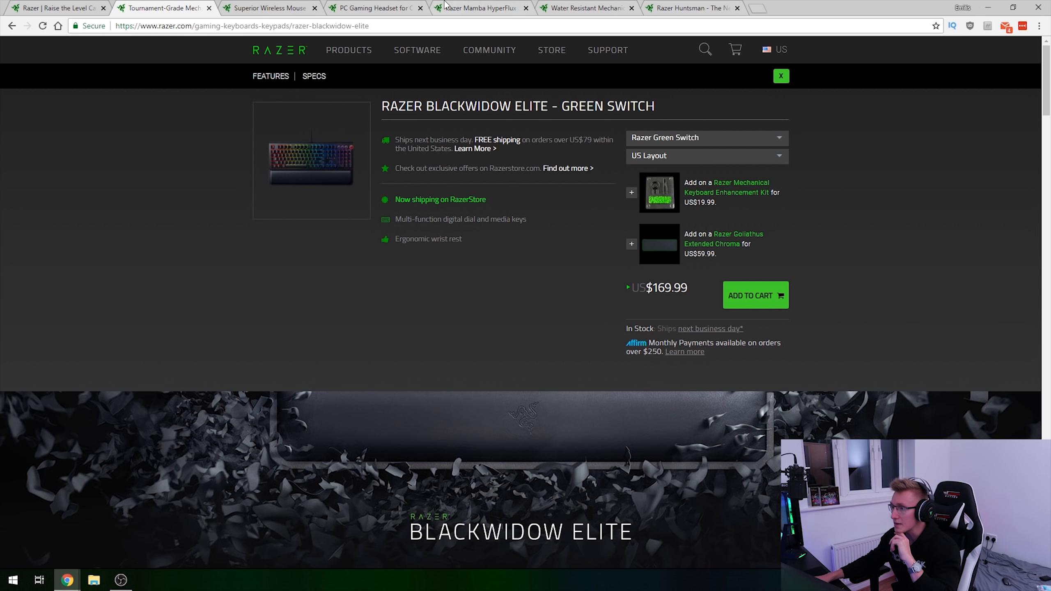
left_click(381, 8)
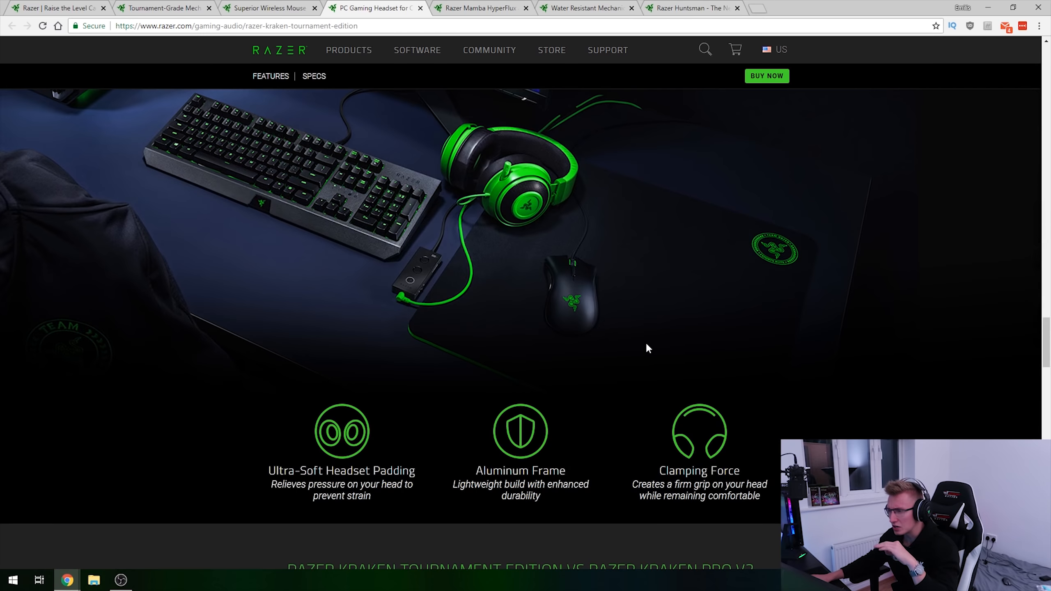
Step: Scroll the Kraken Tournament Edition page down to its feature highlights
scroll("up", 3)
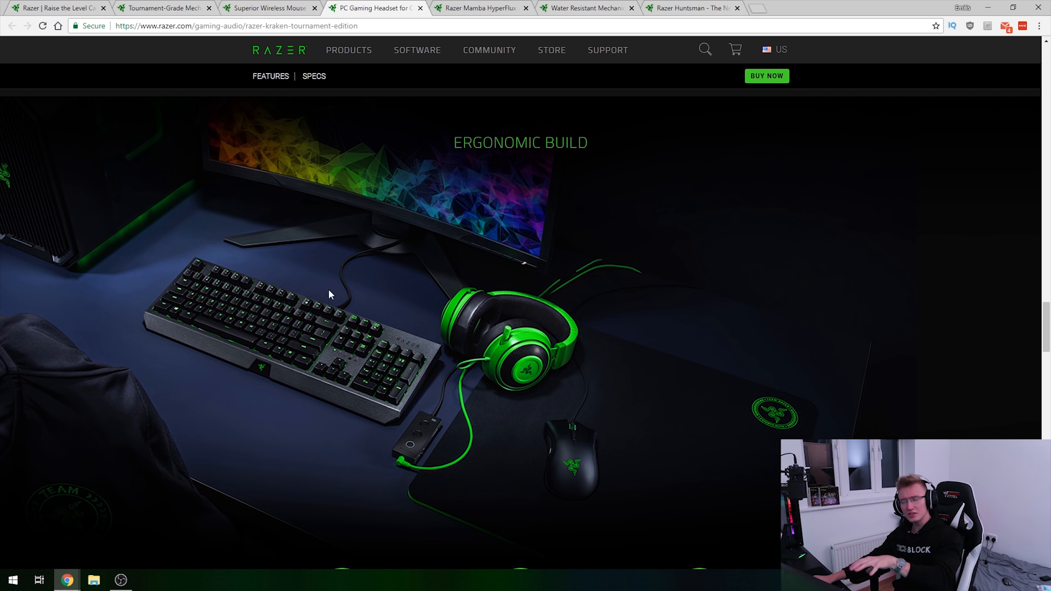
scroll("down", 3)
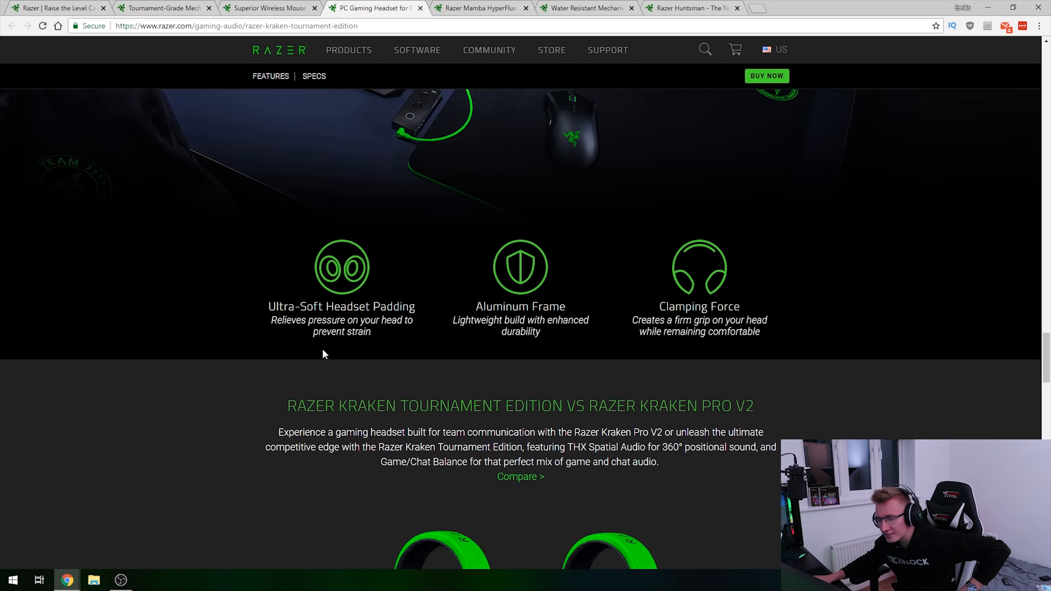
scroll("down", 3)
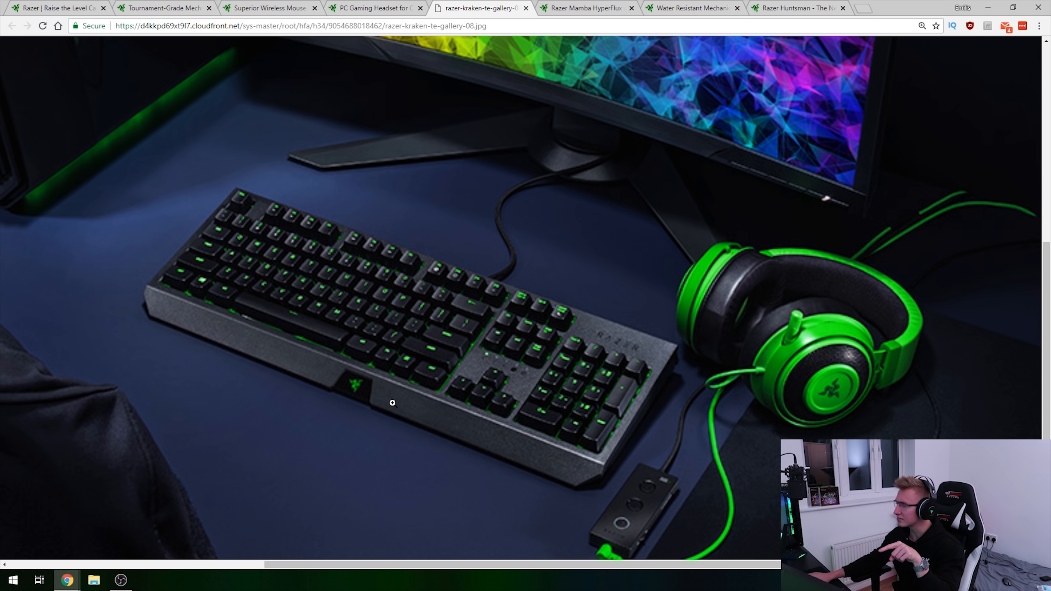
mouse_move(317, 377)
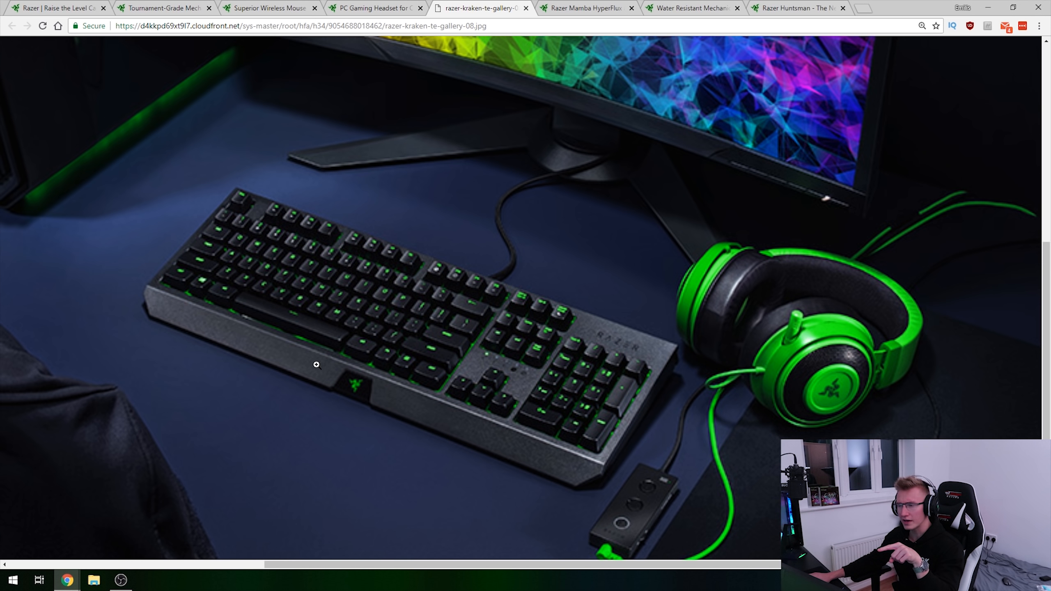